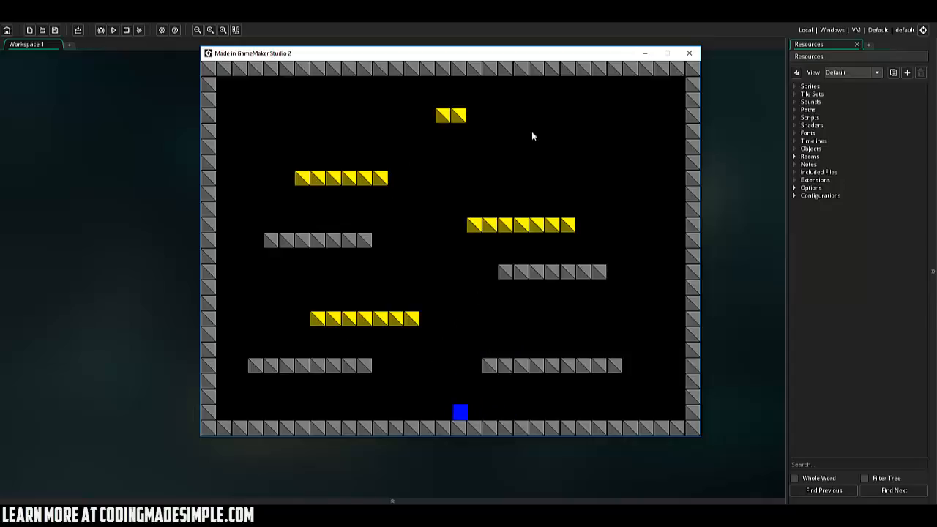
mouse_move(395, 120)
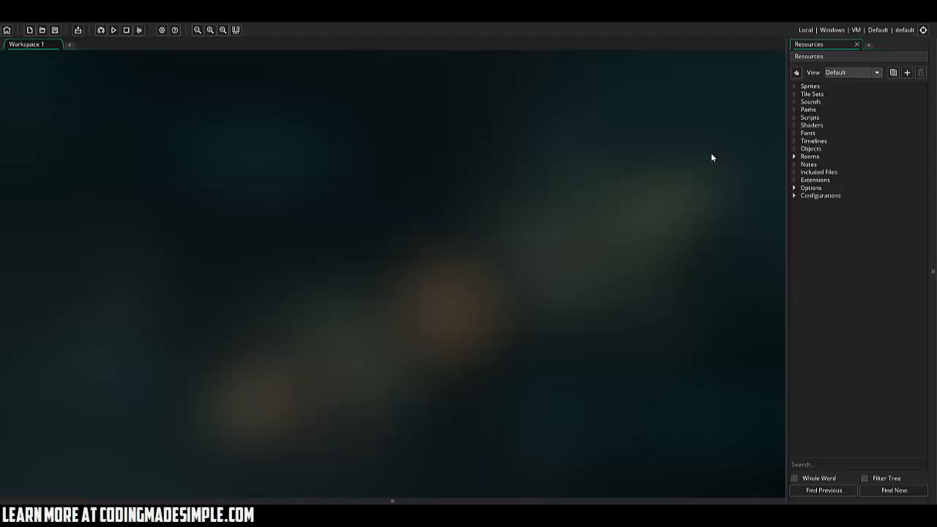
- Create a 32×32 sprite named sPlayer and paint it blue in the image editor
right_click(810, 85)
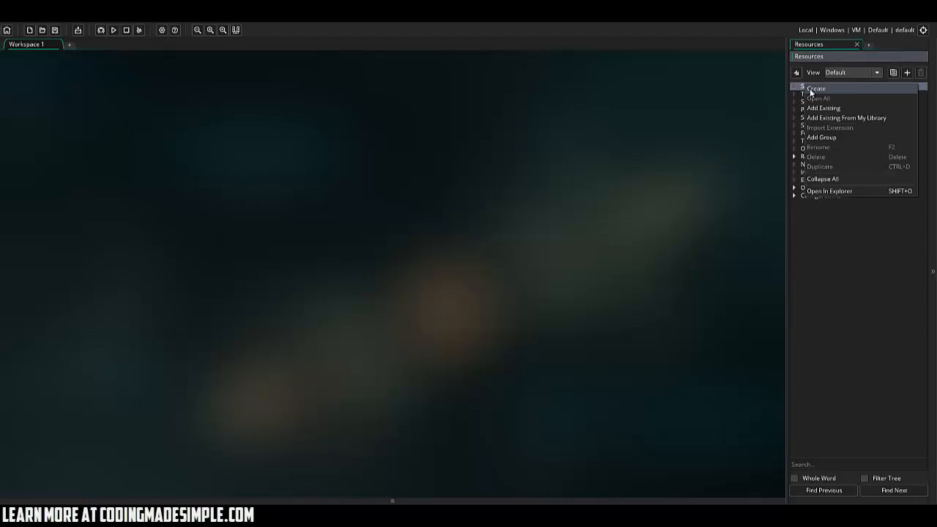
click(817, 88)
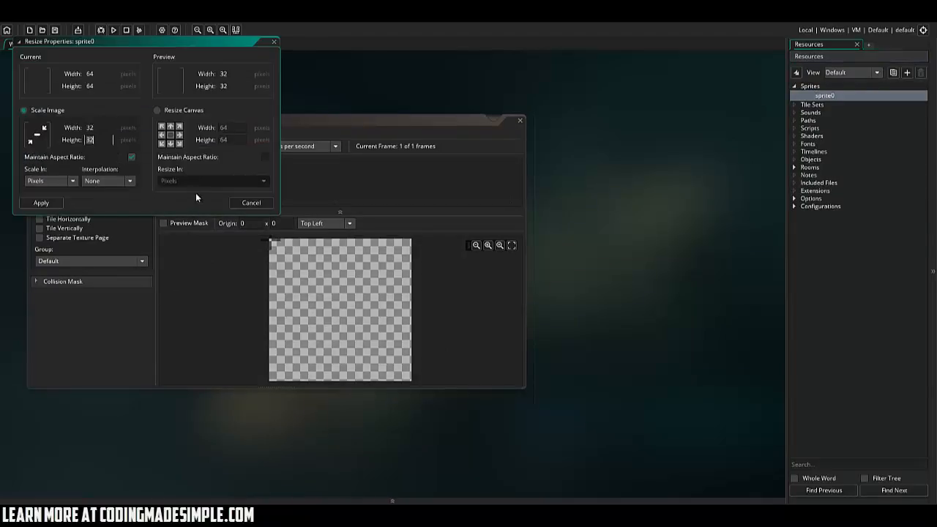
click(41, 202)
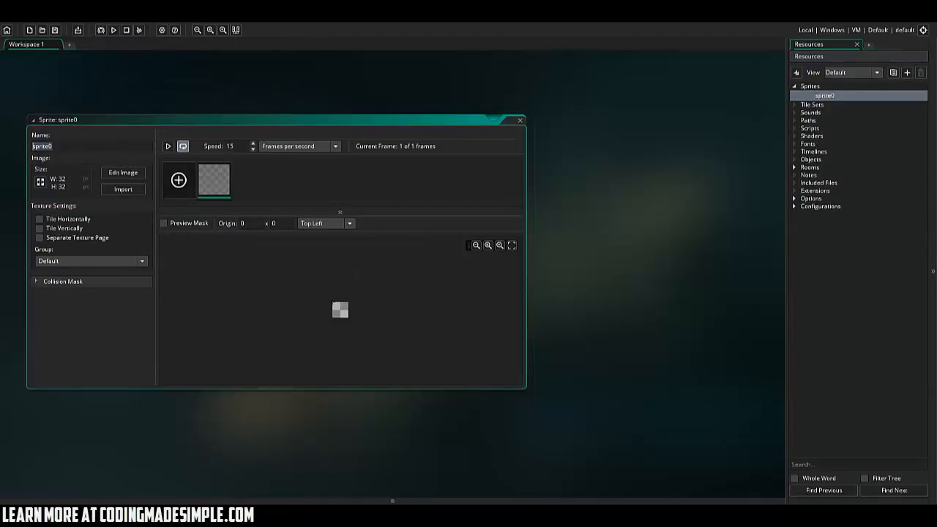
text(sPlayer)
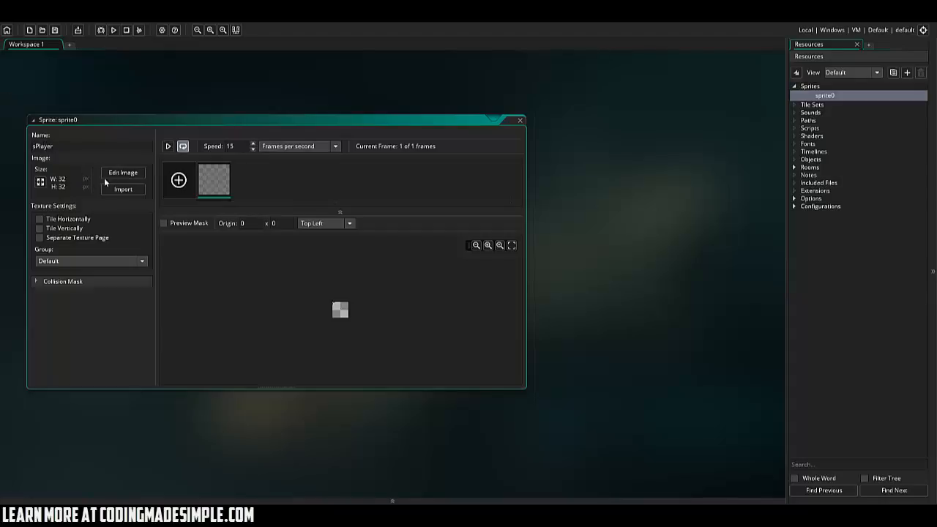
click(123, 173)
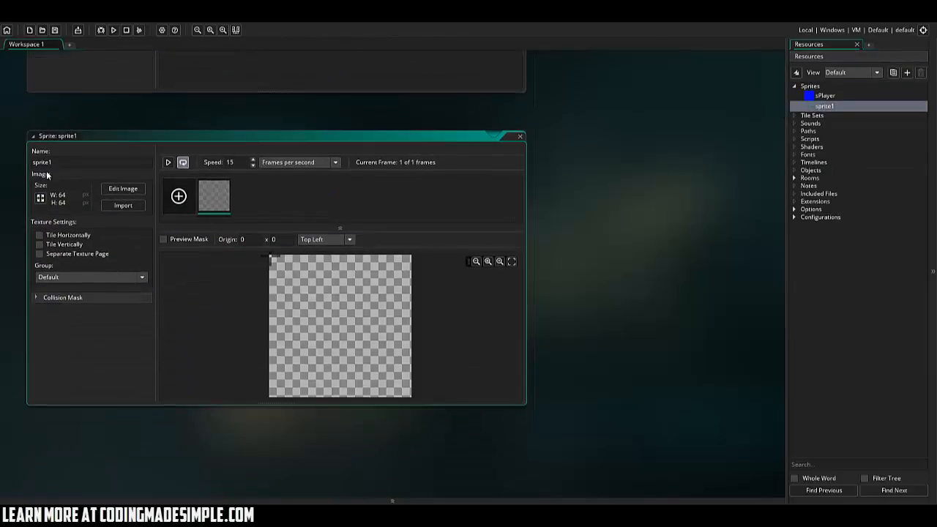
- Create a second 32×32 sprite named sBlock and bring it into the image editor
text(sBlock)
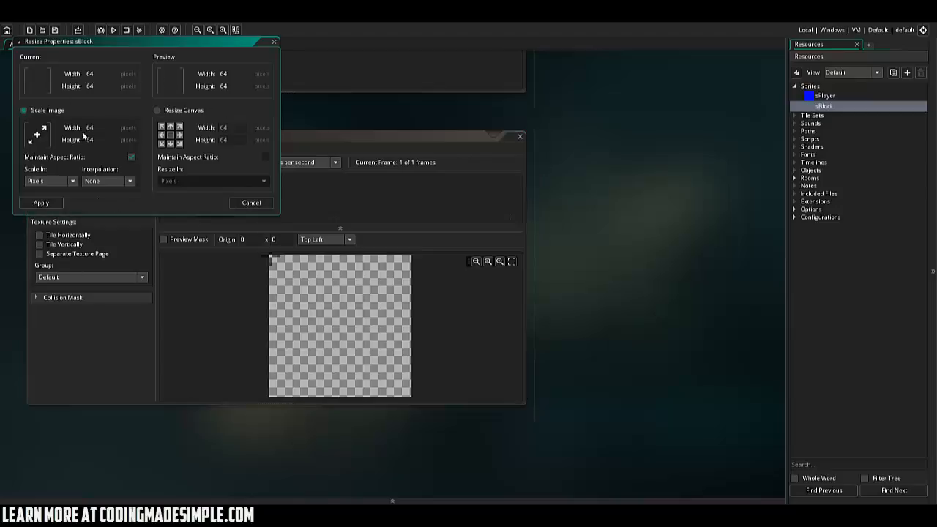
click(41, 202)
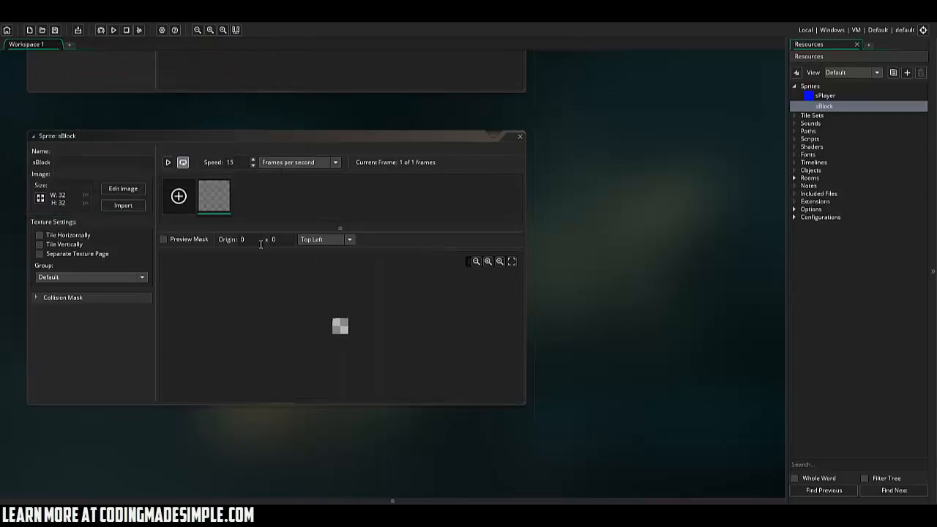
click(123, 187)
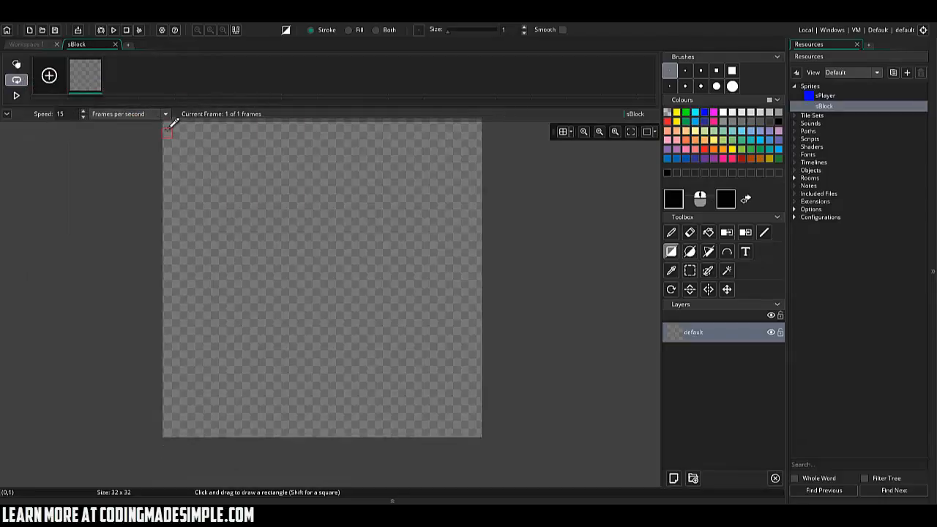
- Draw the block with a black outline, a diagonal split and grey-filled halves
drag(166, 132, 227, 220)
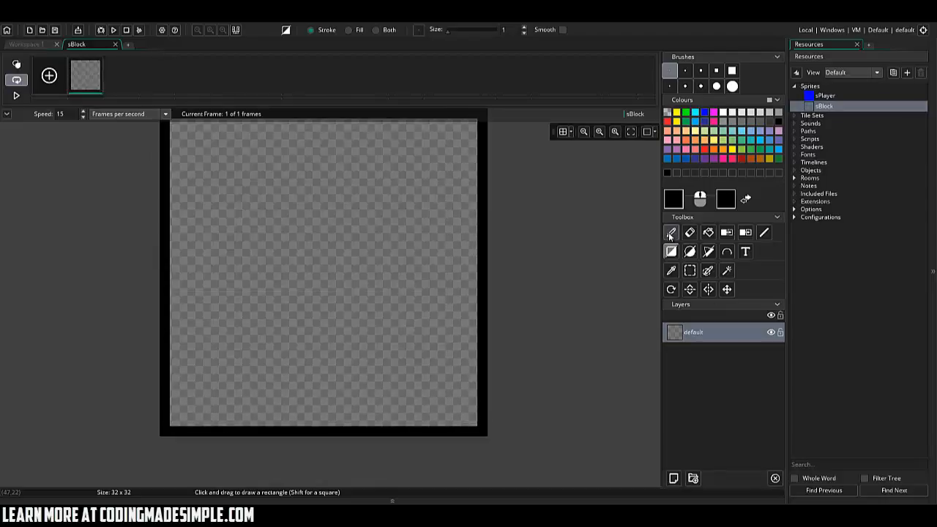
click(764, 231)
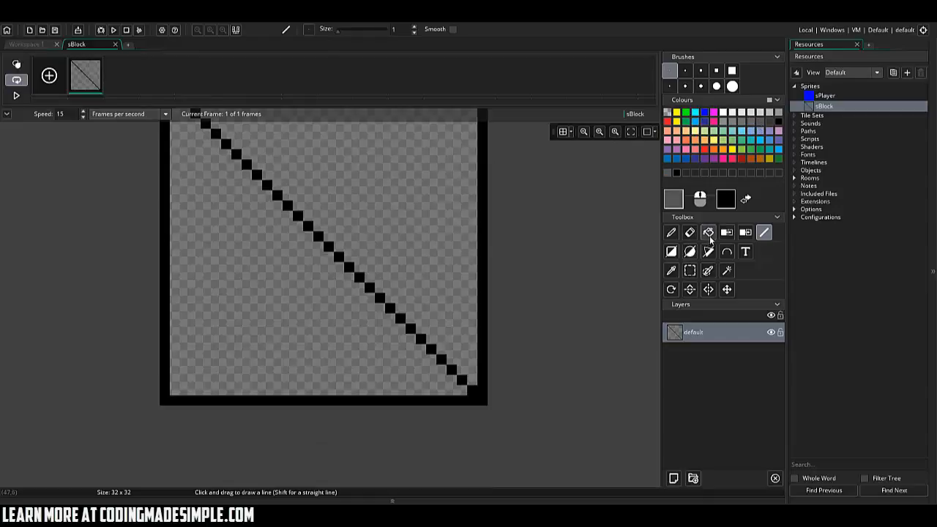
click(709, 232)
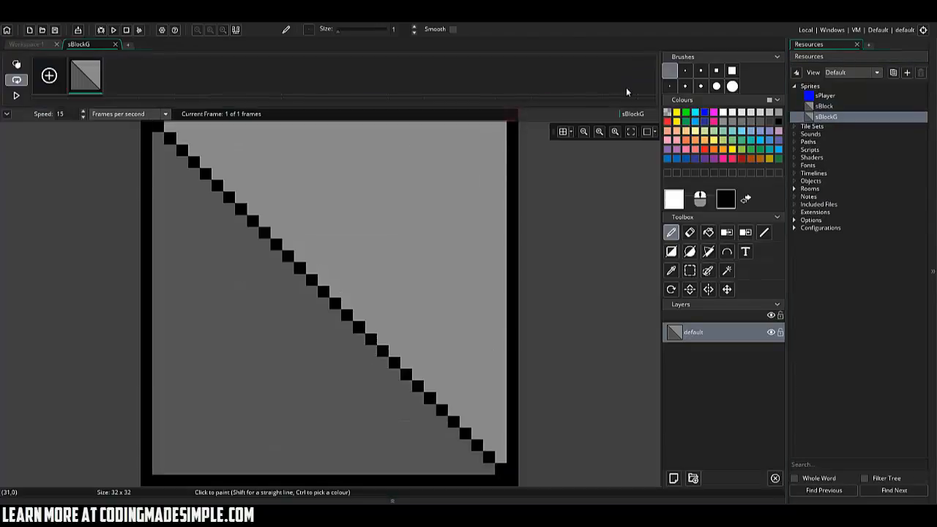
- Recolour the duplicated sBlockG sprite with a bright yellow fill
click(709, 232)
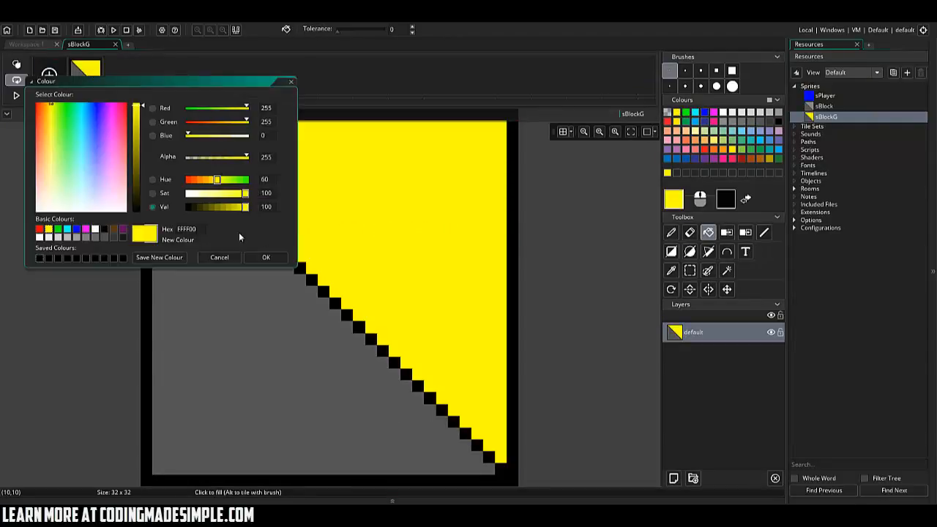
click(267, 258)
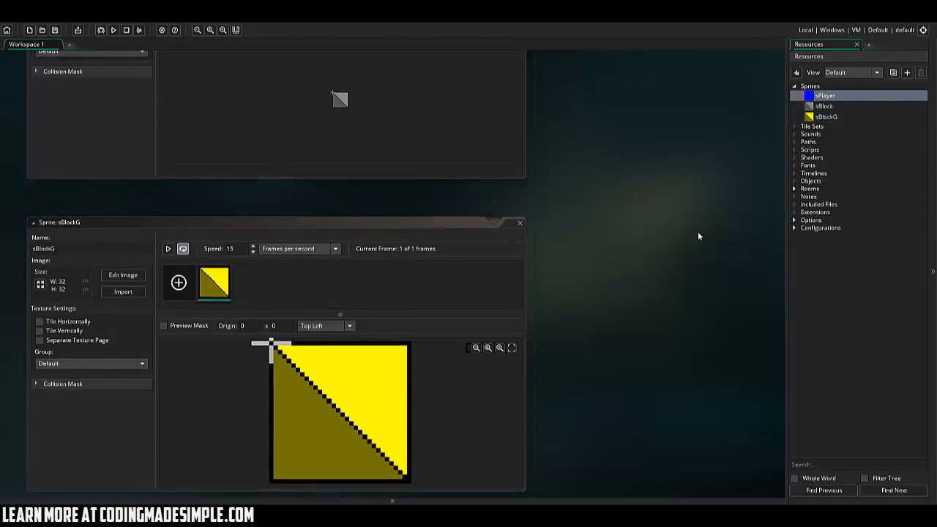
- Create objects oPlayer and oBlock, assigning sBlock as oBlock's sprite
click(348, 241)
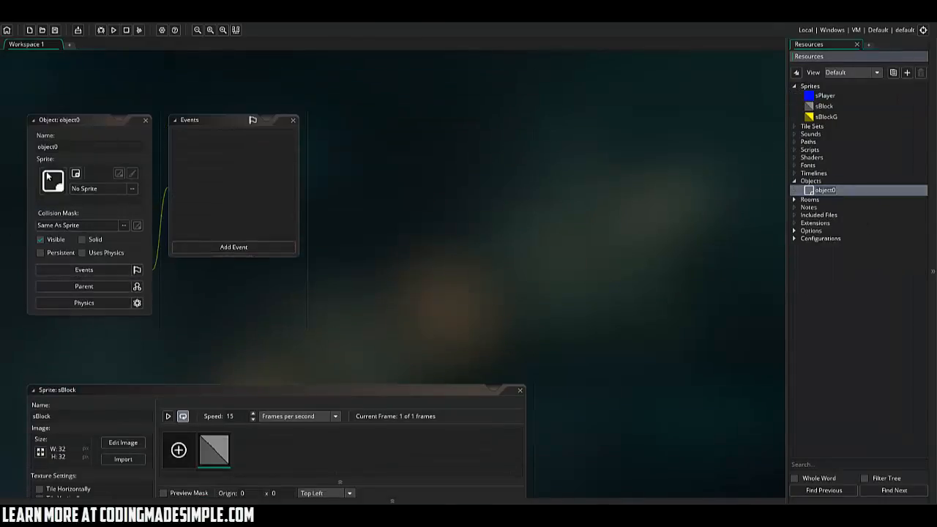
text(oPlayer)
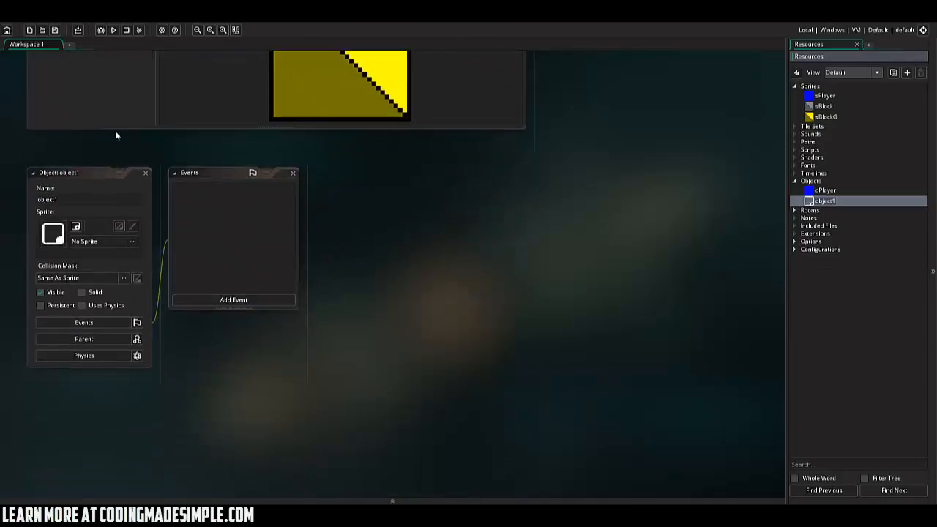
text(oBlock)
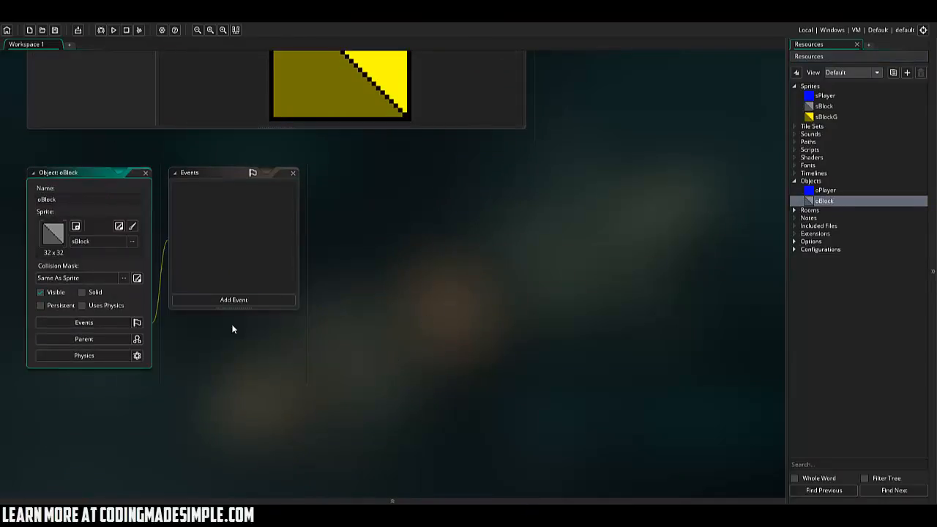
click(82, 293)
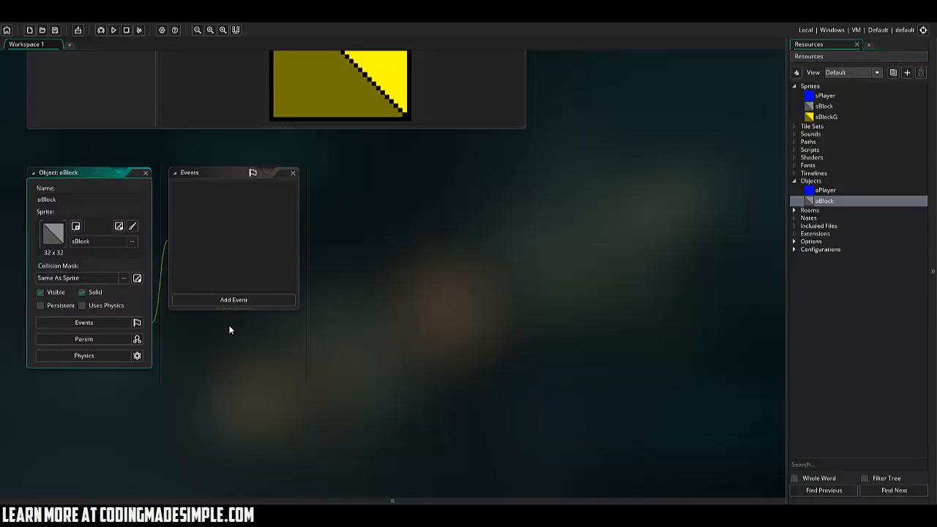
click(795, 210)
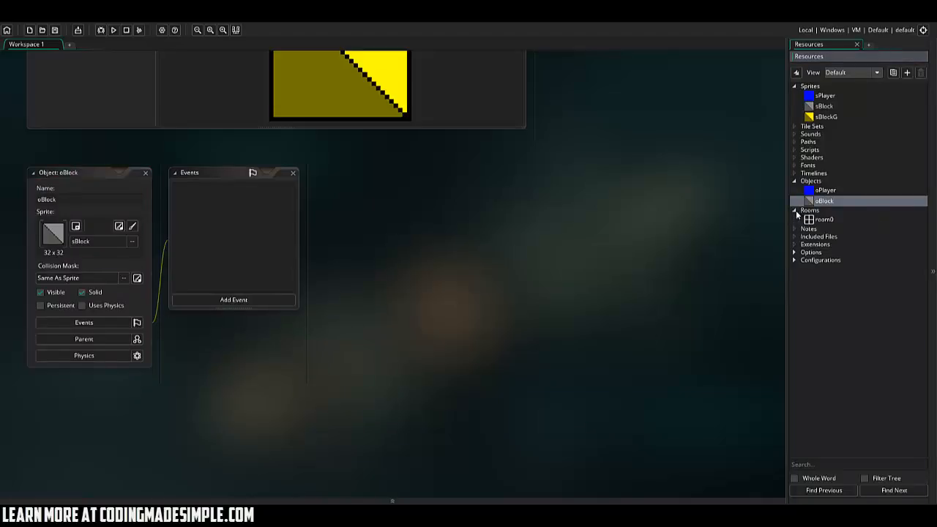
- Paint oBlock instances around room0's border and as floating platforms inside
double_click(825, 219)
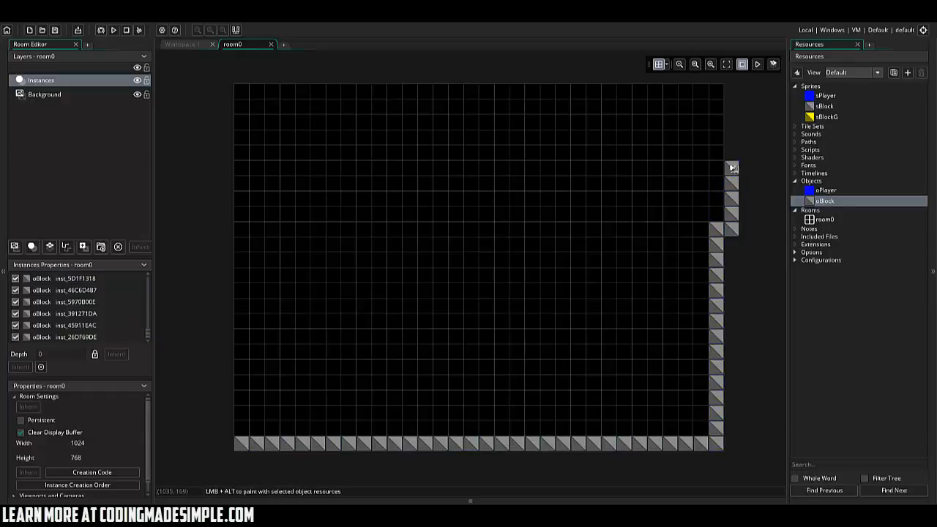
click(732, 229)
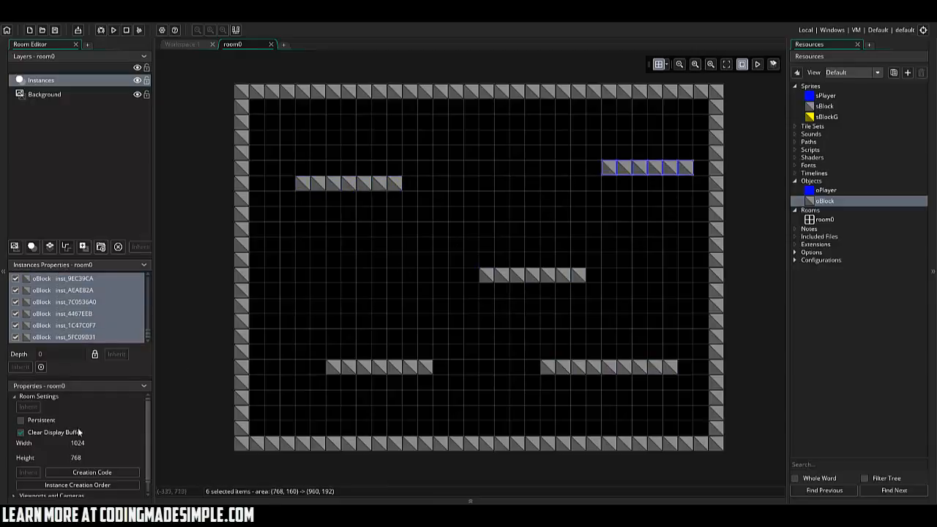
- Set room_speed = 50 in room0's creation code and close the code window
click(91, 472)
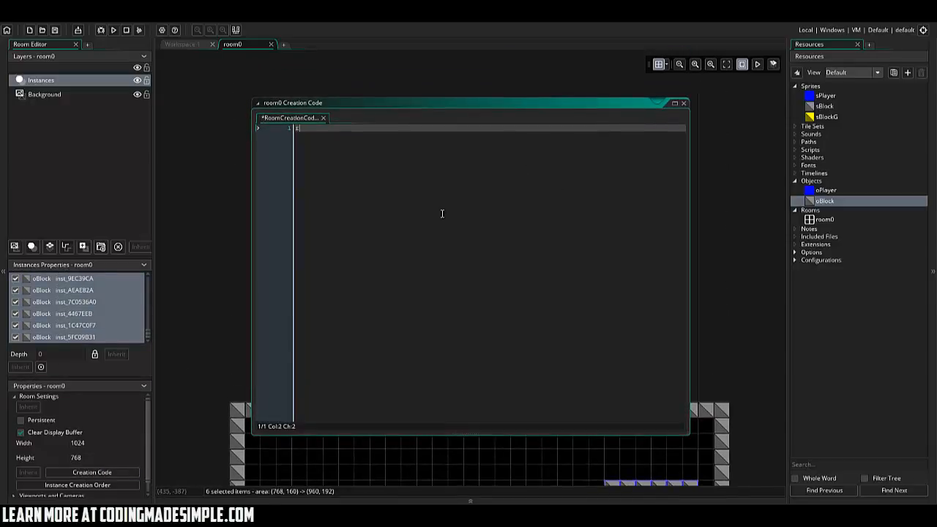
text(room_speed = 50)
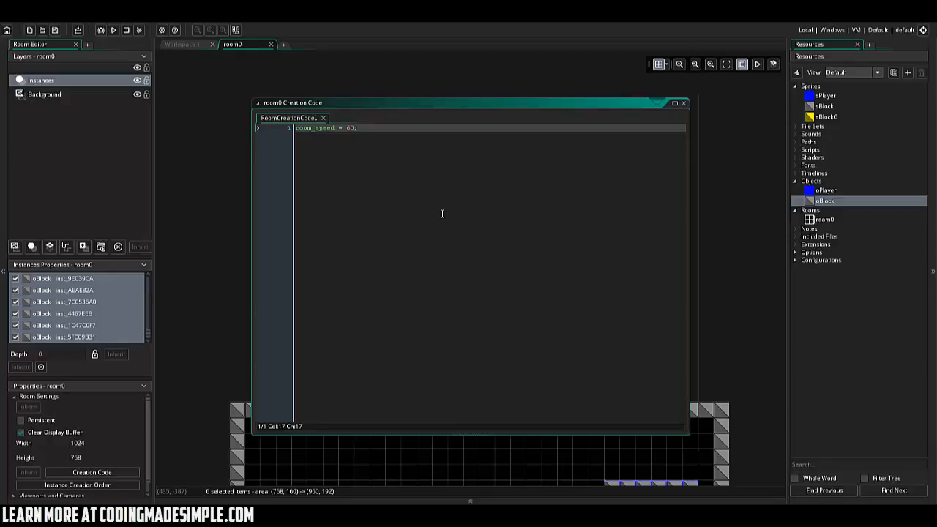
mouse_move(557, 164)
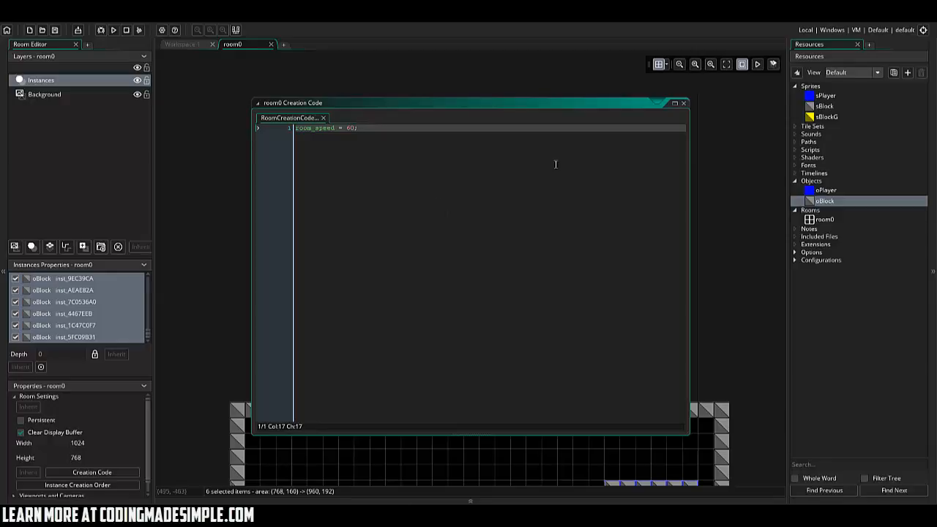
click(682, 102)
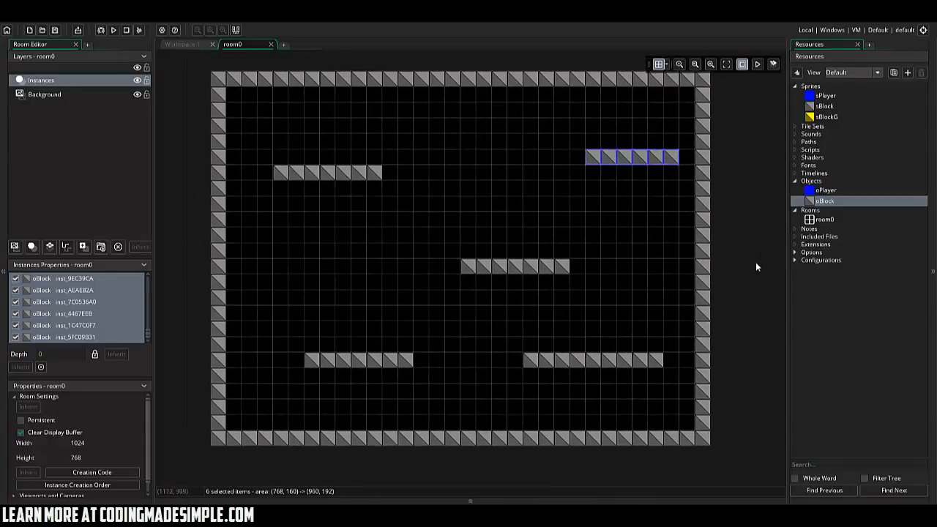
- Create object oBlockG using sprite sBlockG with oBlock as its parent
right_click(826, 200)
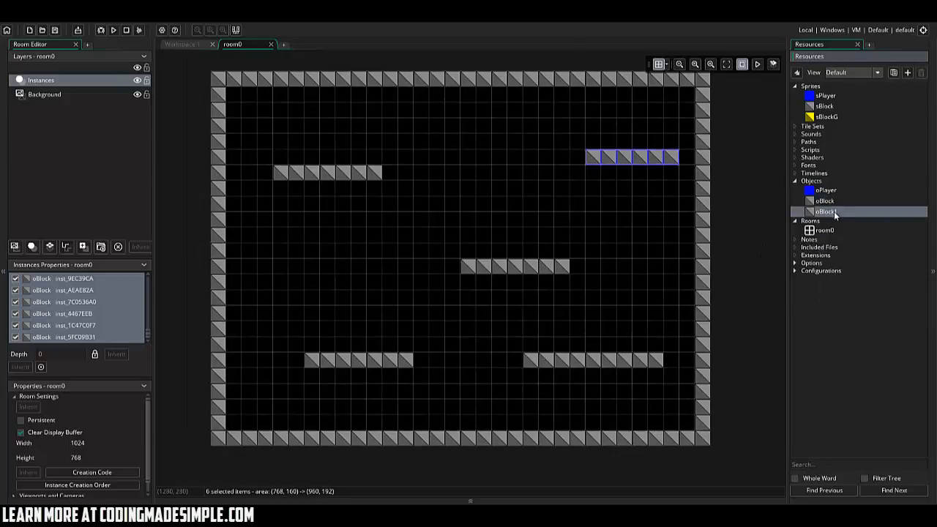
double_click(826, 210)
text(oBlockG)
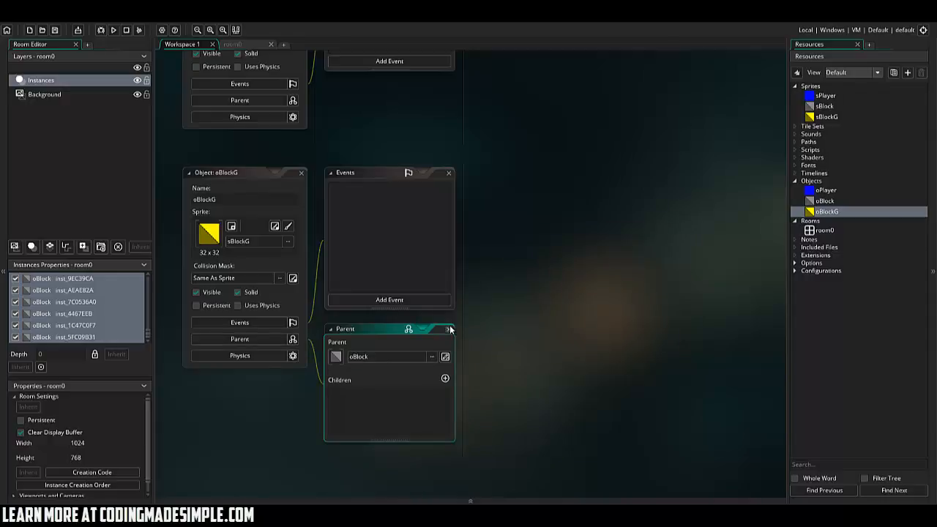
mouse_move(197, 250)
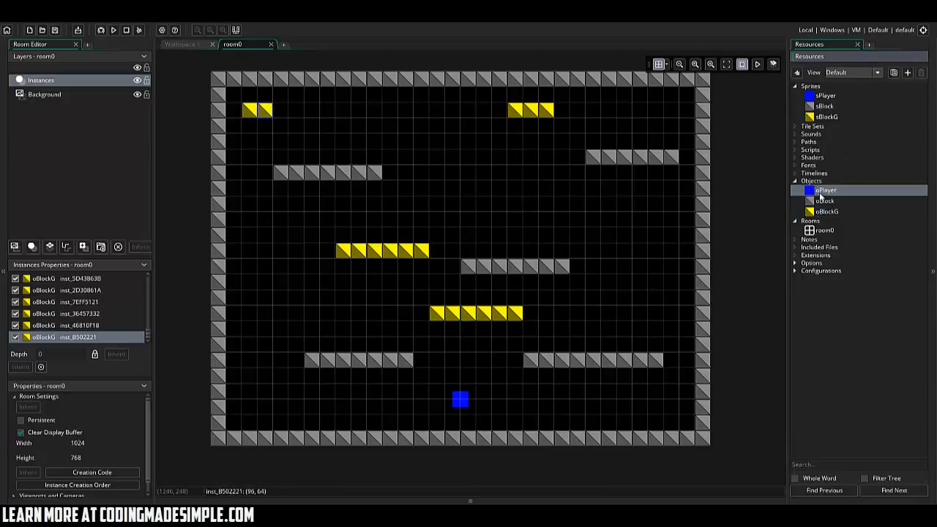
- Add a Create event to oPlayer with mx = x; my = y; active = false;
double_click(825, 190)
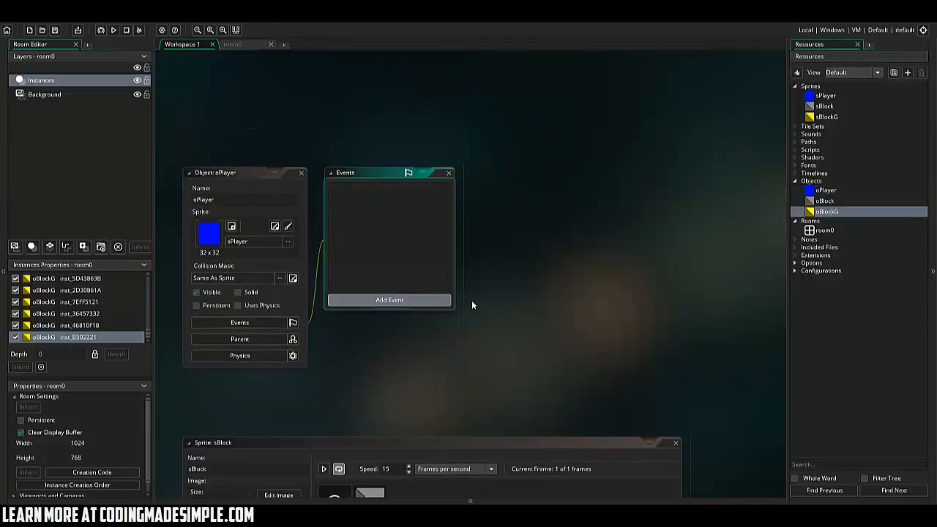
click(390, 299)
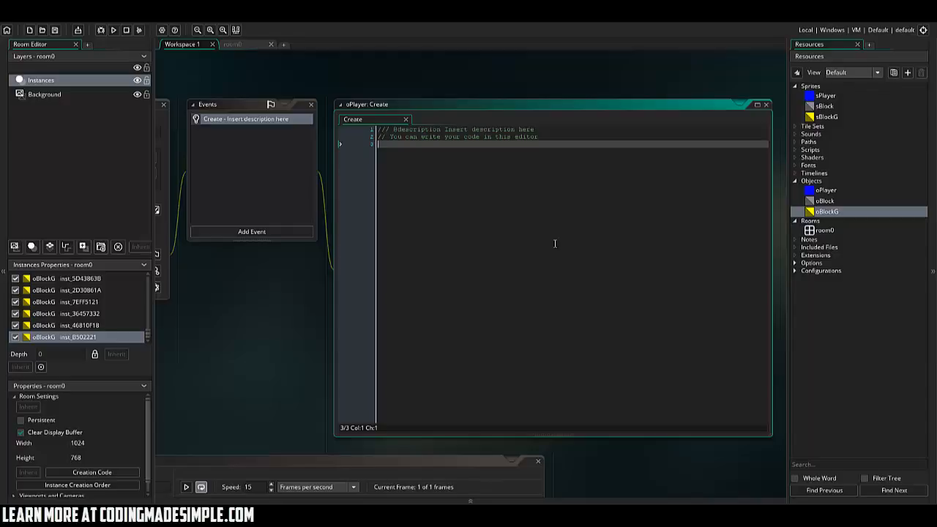
text(mx = x;)
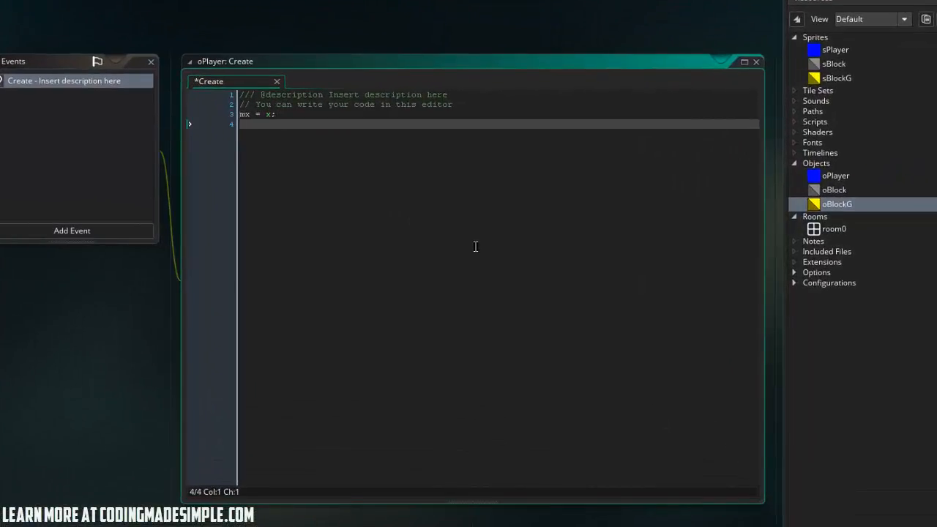
text(my = y;)
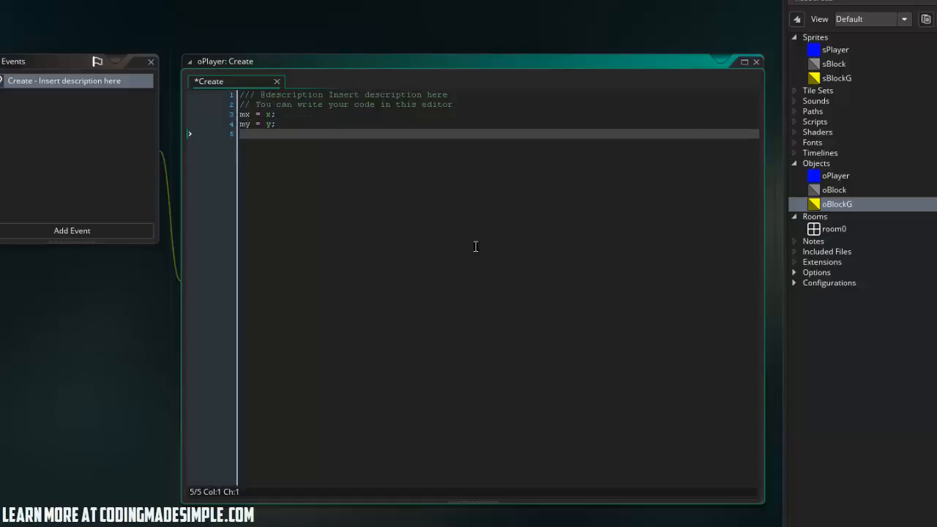
text(active)
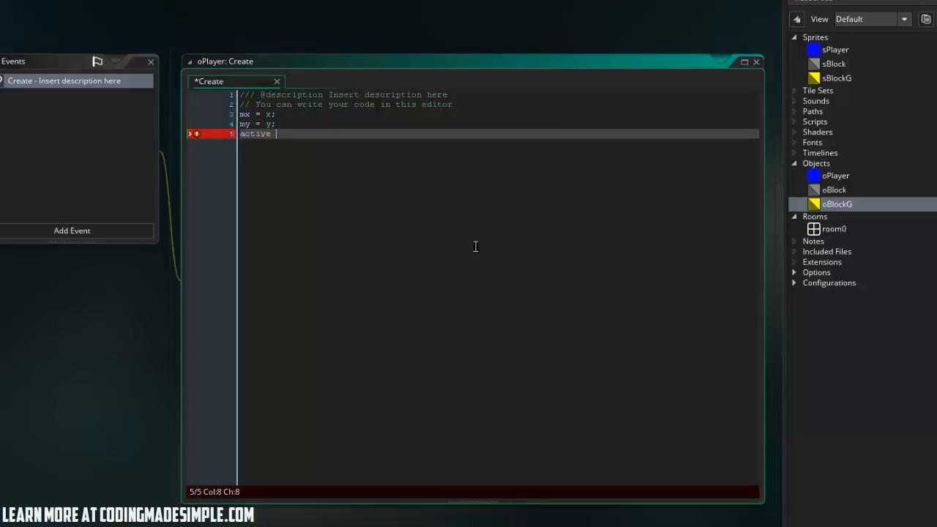
text(= false;)
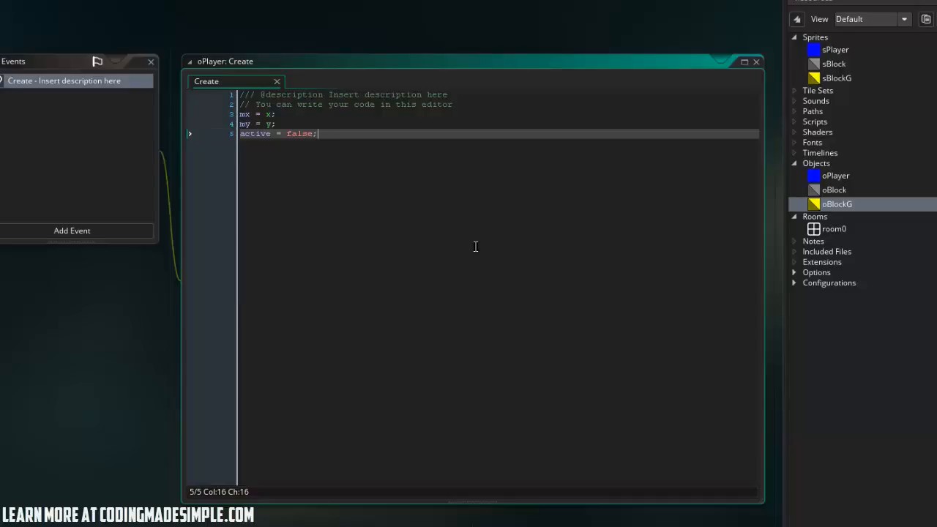
- Comment the mx and my lines as hook x and y coordinates
click(305, 115)
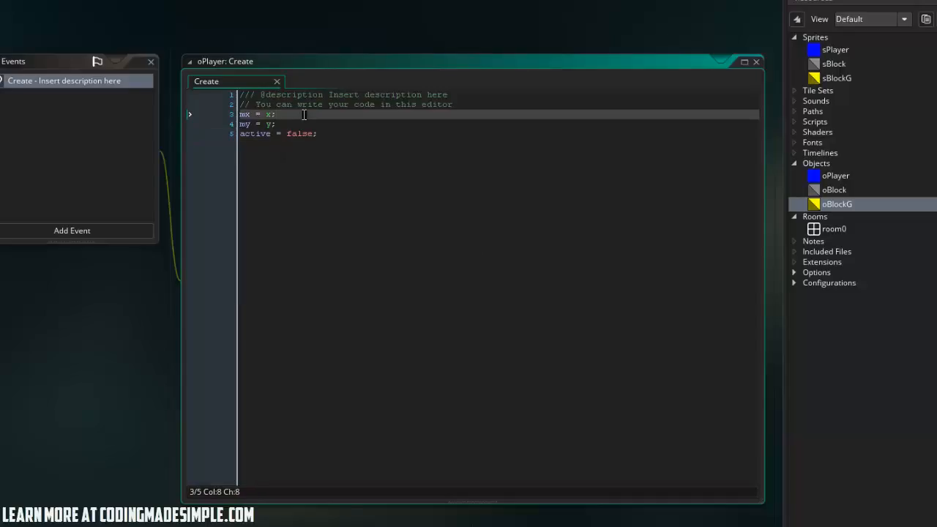
text(//)
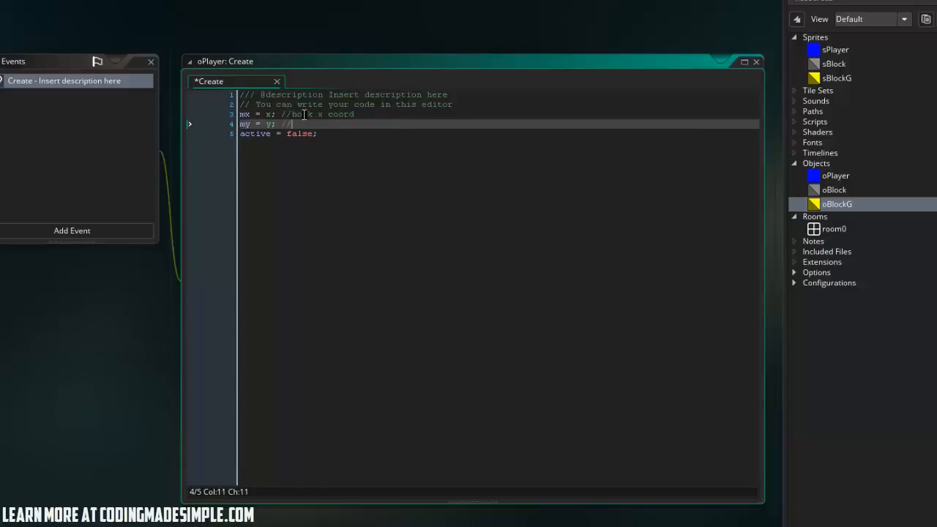
text(ook y = c)
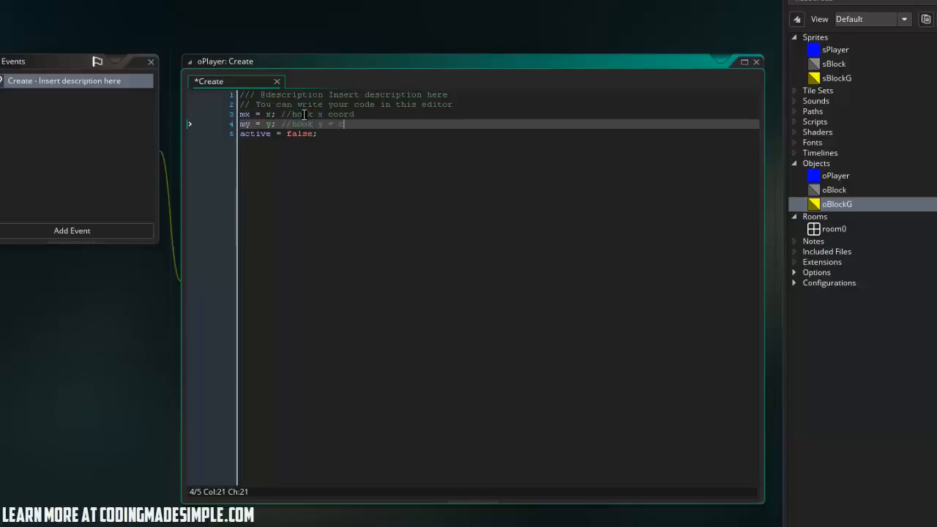
text(rd)
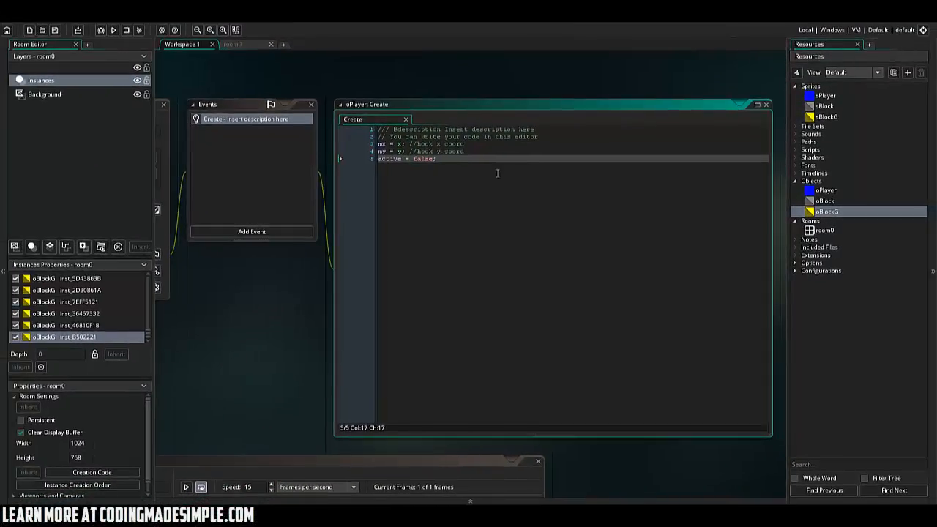
click(252, 232)
text(if(place_free(x,y+1)
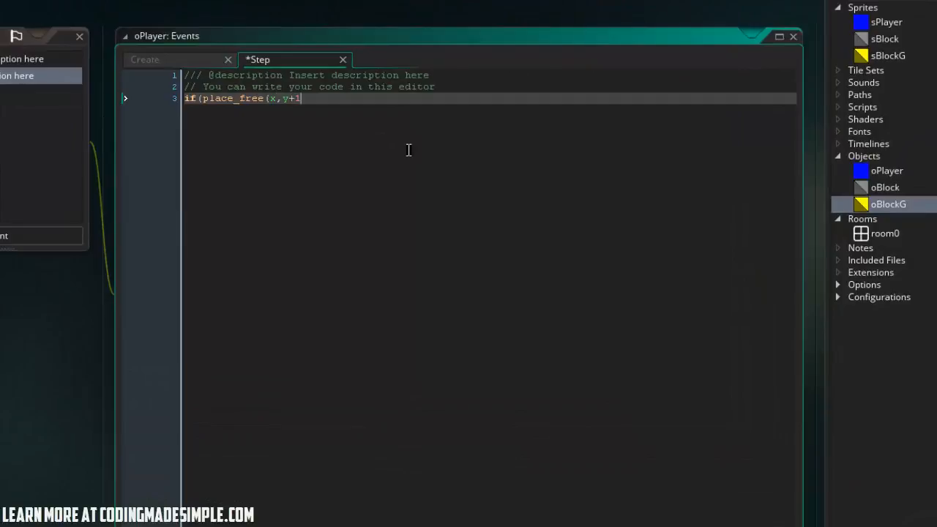
- Write if(place_free(x,y+1)) gravity = 1; else gravity = 0; in the Step event
text()) gravity =)
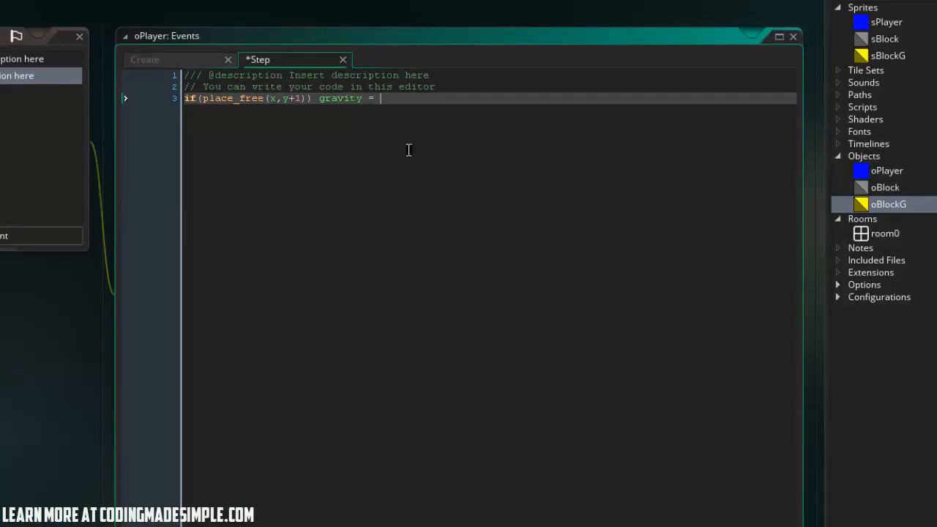
text(1;)
text(else gravity = 0;)
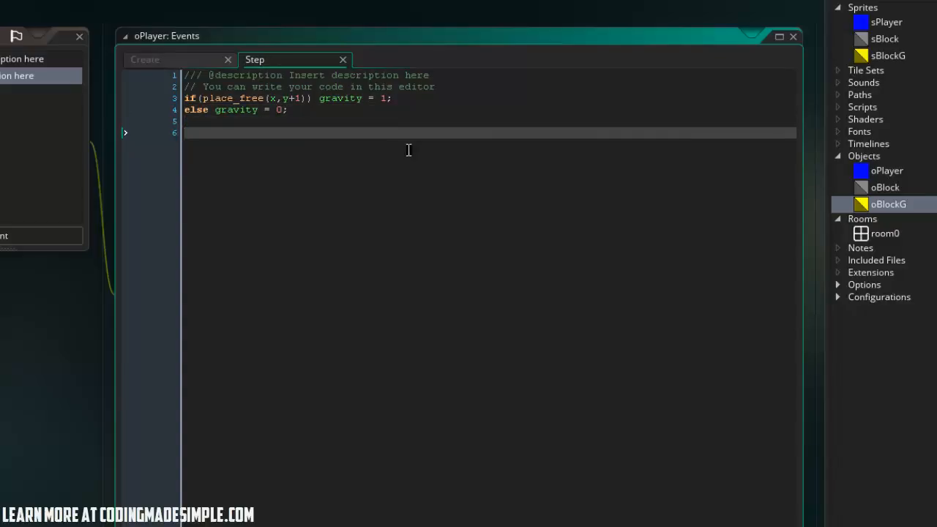
- Set hspeed to 5 for vk_right and -5 for vk_left using keyboard_check
text(if(k)
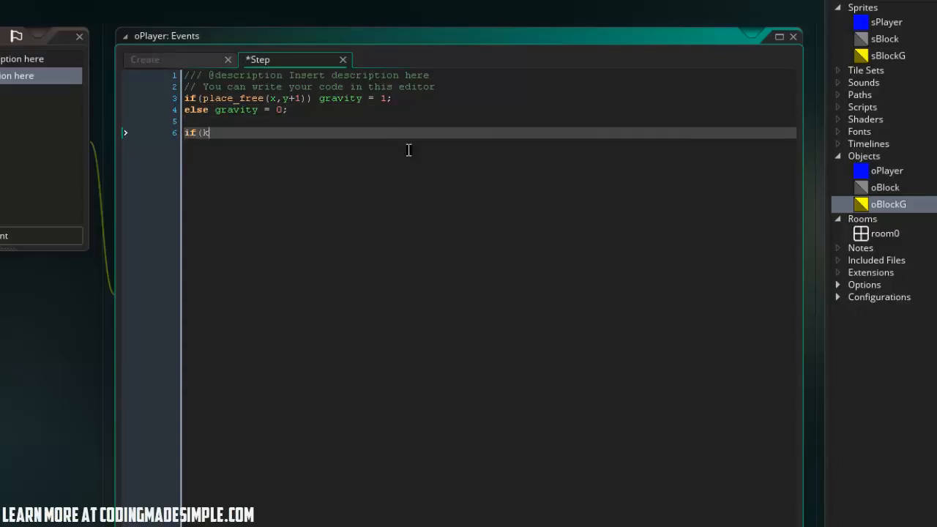
text(eyboard_check(v)
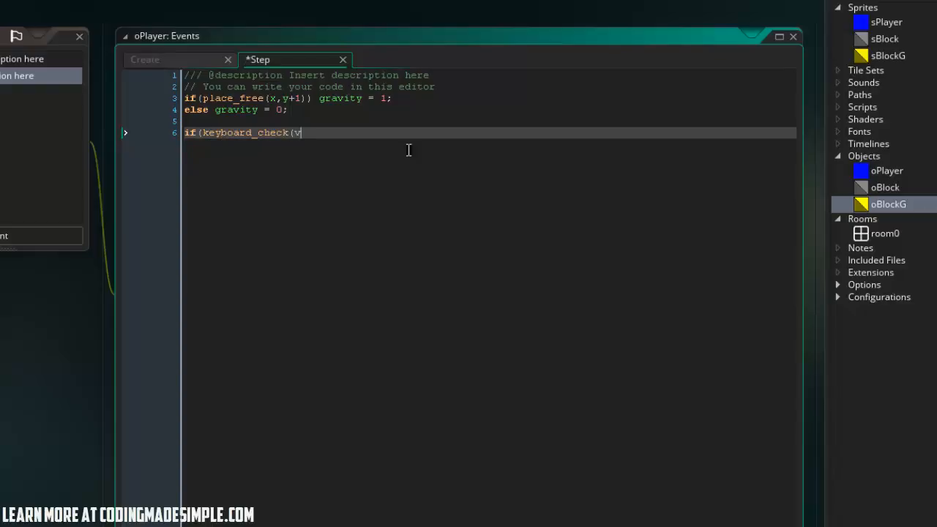
text(k_right))
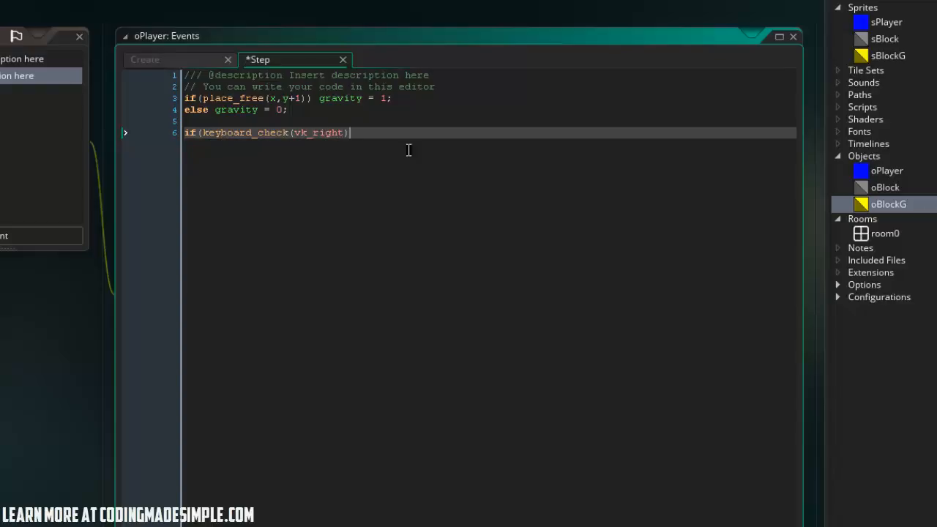
text(hspeed = 5;)
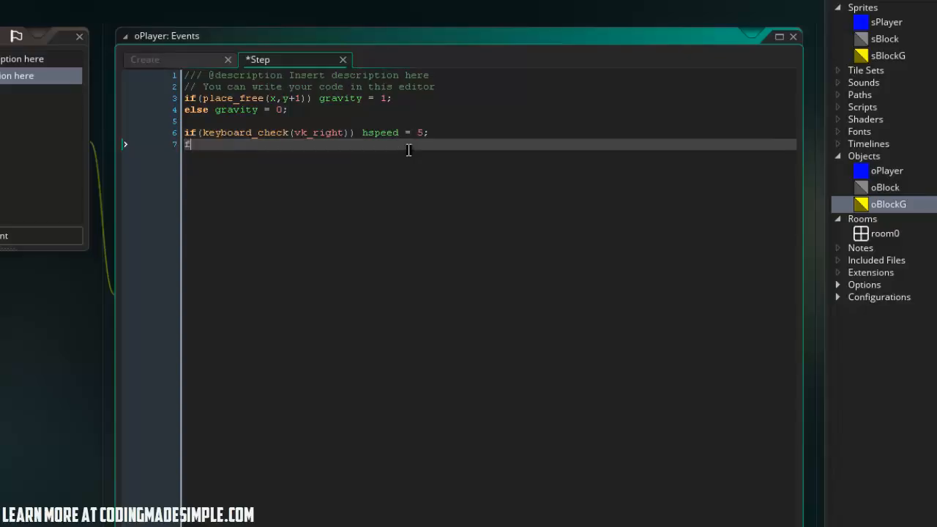
text(if(keyboar)
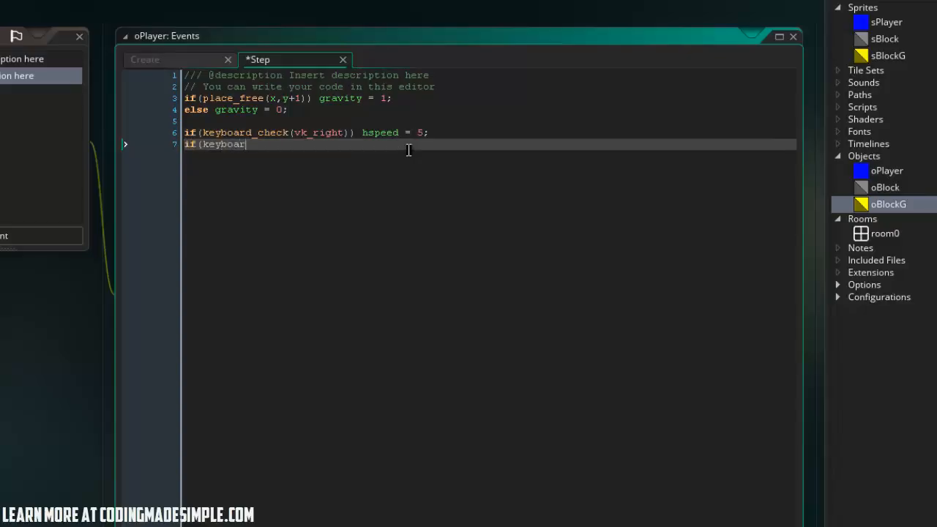
text(d_check(vk+)
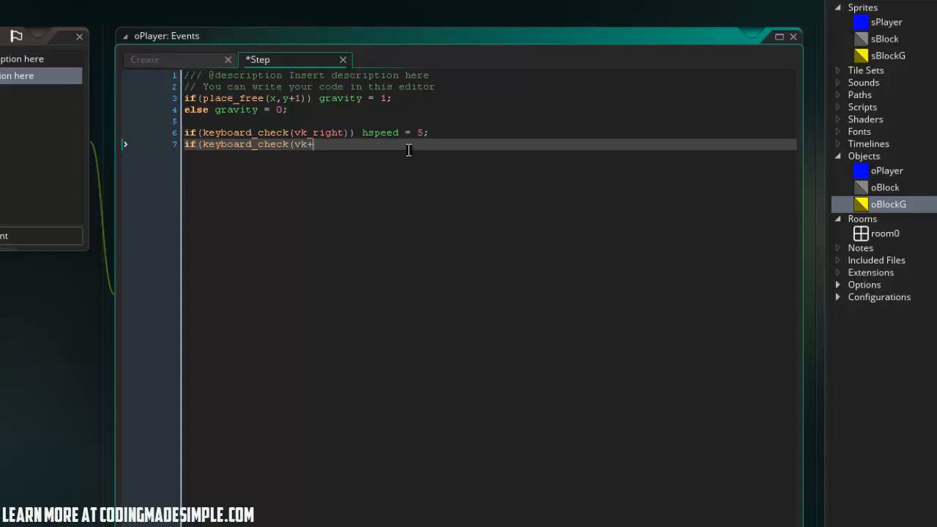
text(left)) v)
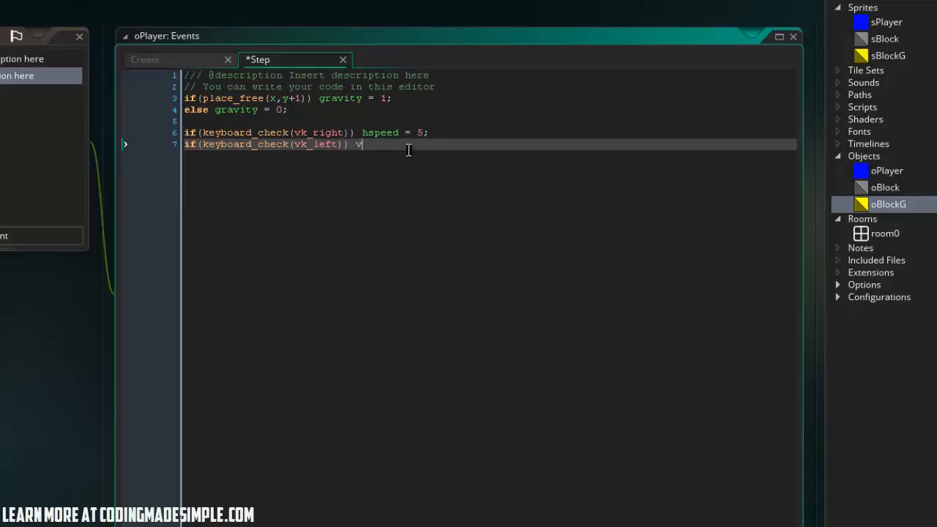
text(speed = -5;)
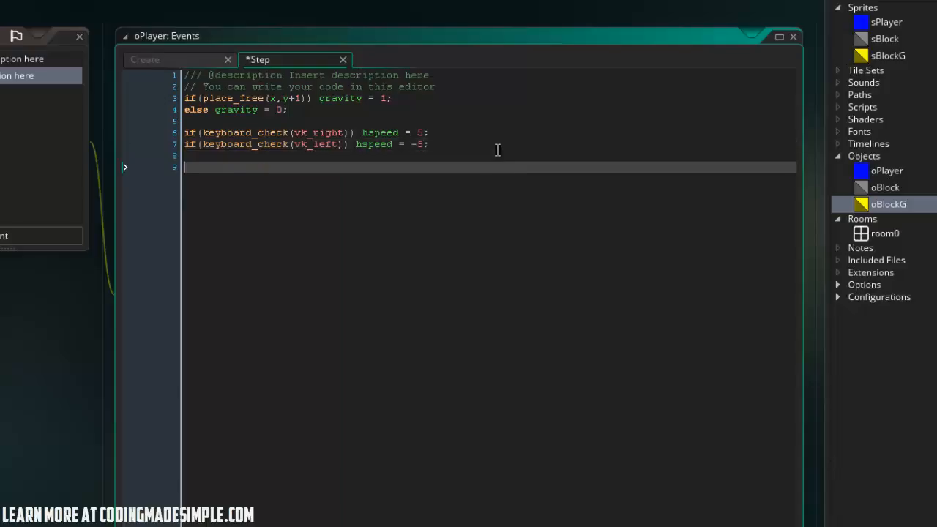
- Set hspeed to 0 when neither arrow key is held, then save the code
text(if (!ke)
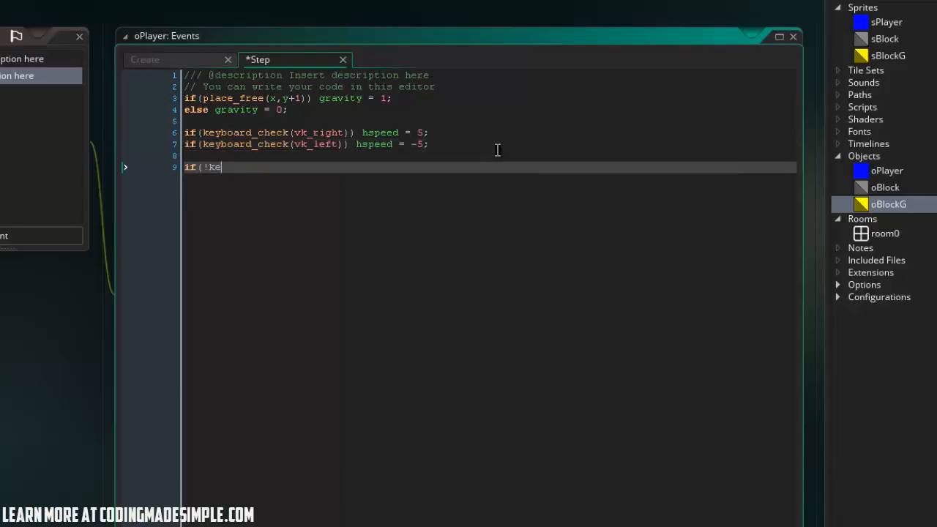
text(yboard_check()
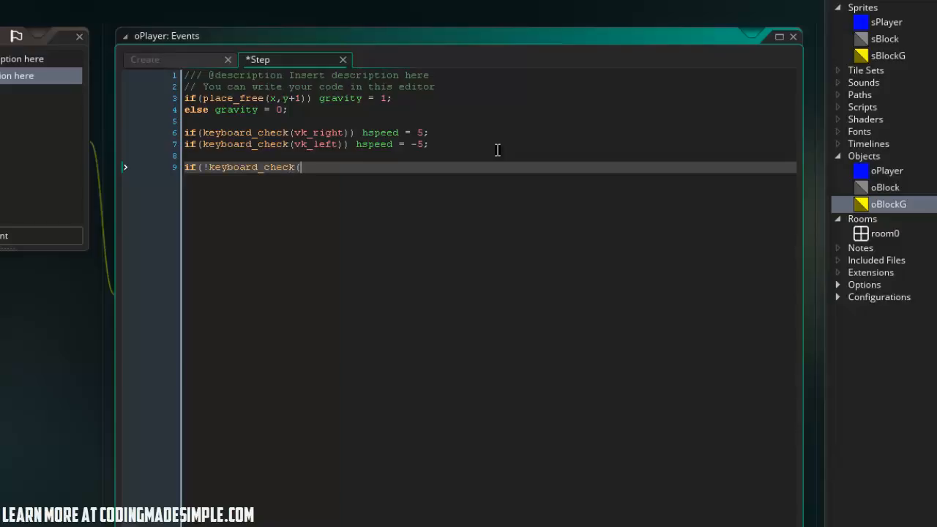
text(vk_right) && !k)
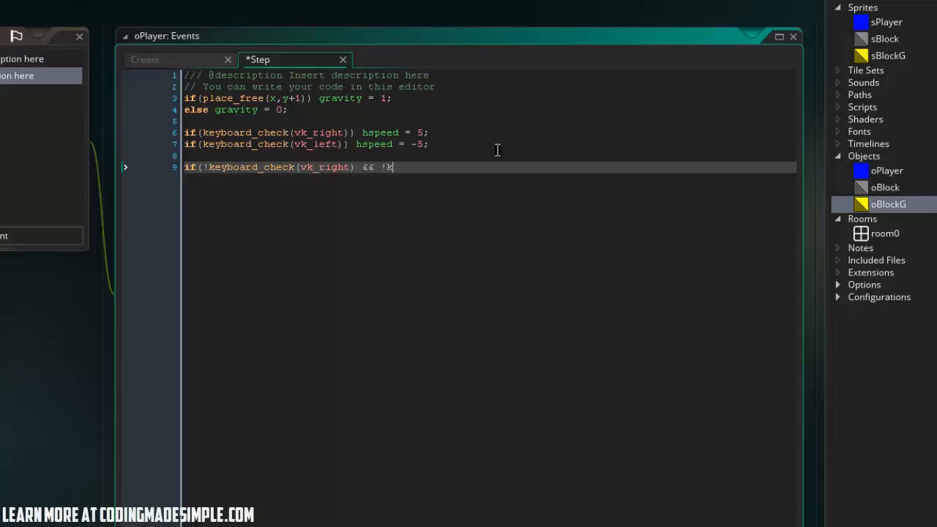
text(eyboard_check(vk)
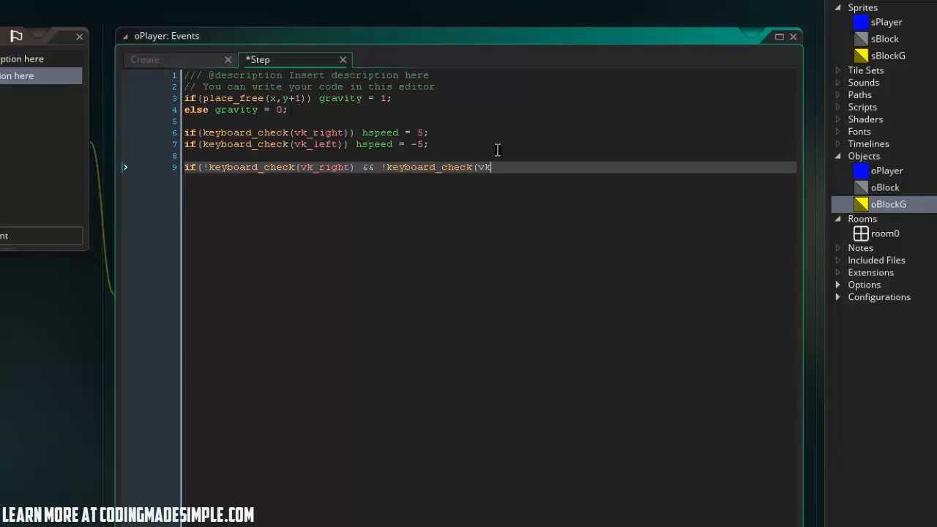
text(_left)) hspe)
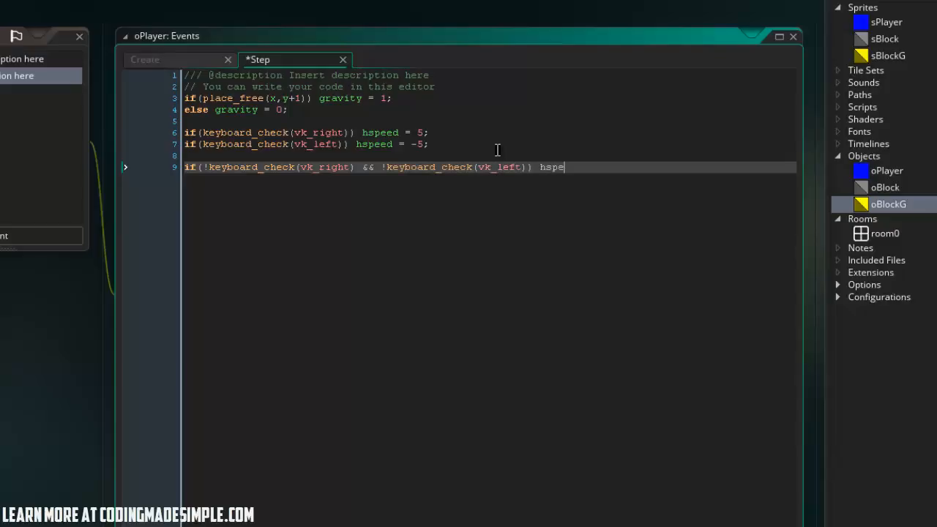
text(ed = 0;)
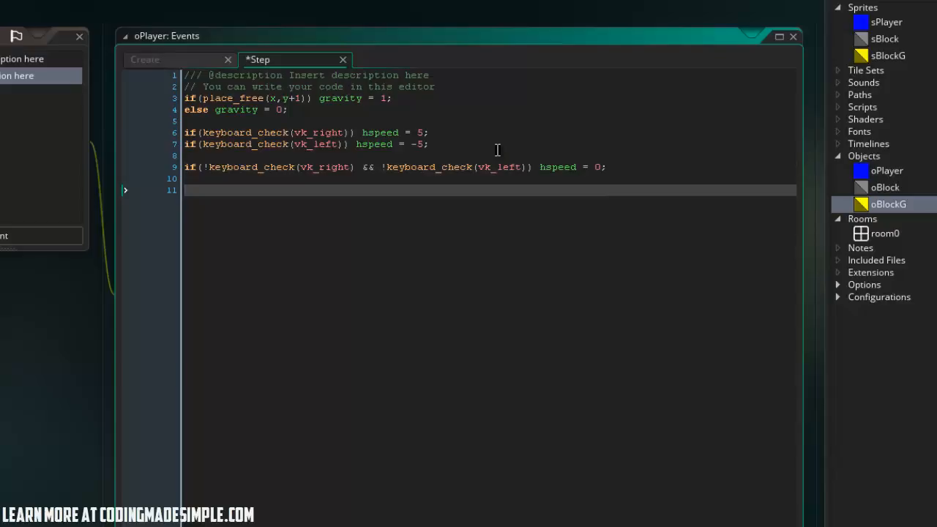
key(ctrl+s)
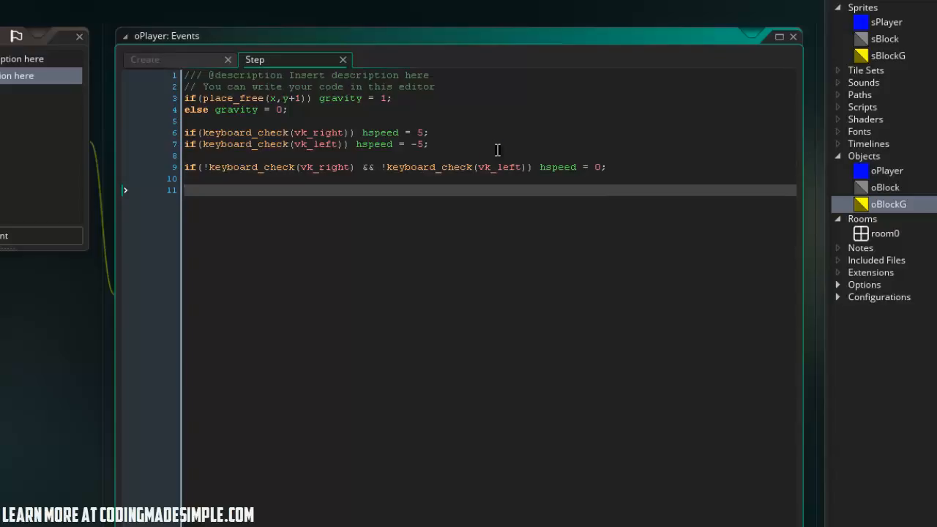
- Set vspeed = -20 when space is pressed and place_free(x,y+1) is false
text(if ()
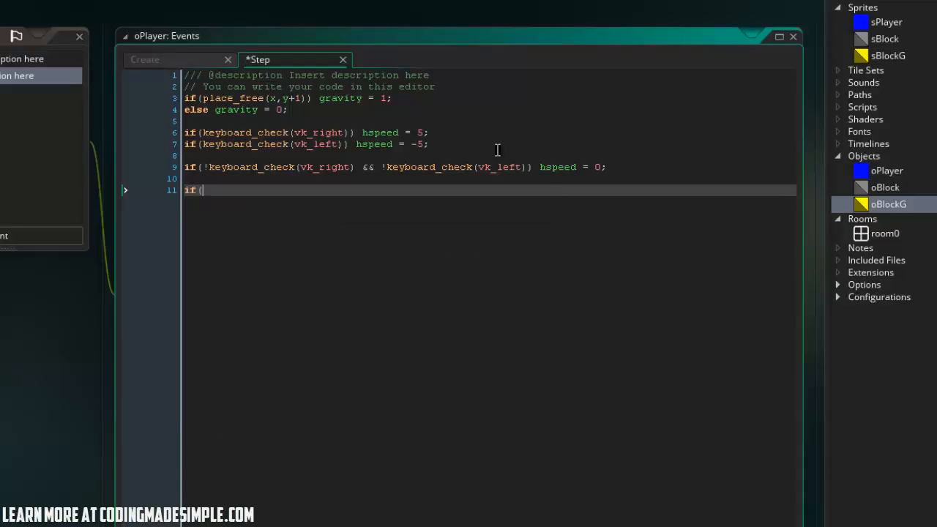
text(keyboard_check_pressed(vk_space)
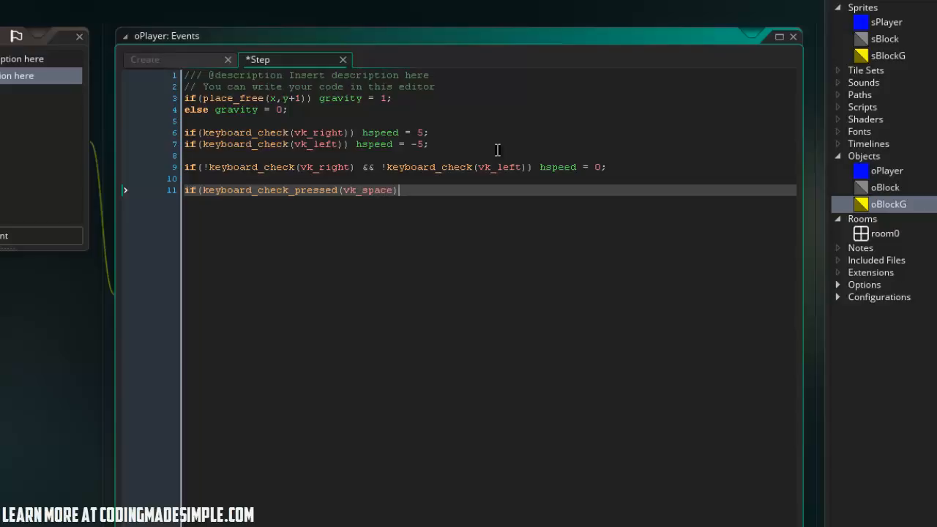
text(&& !plce_free(x,y)
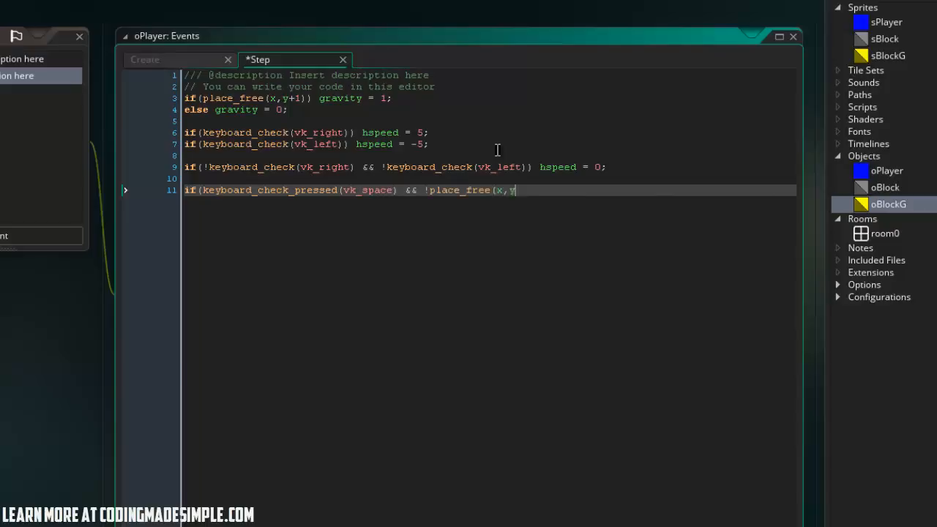
text(+1)))
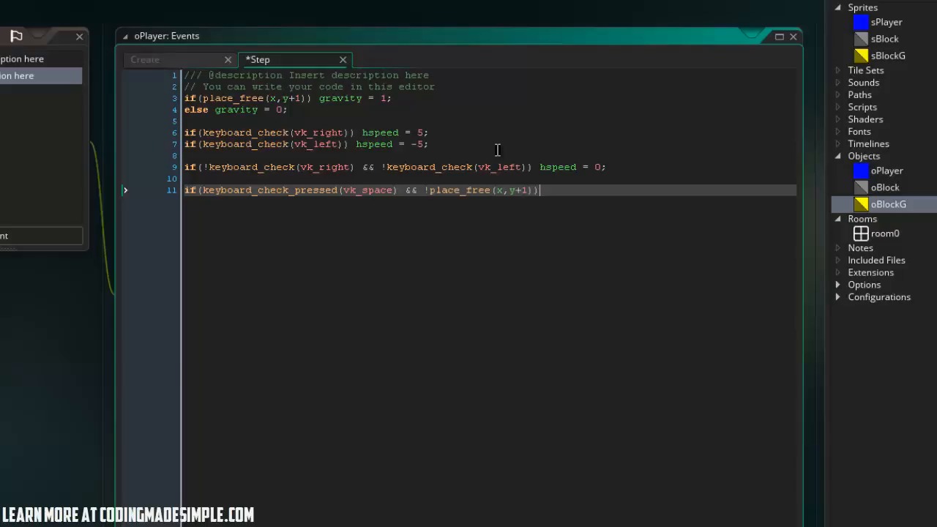
text({)
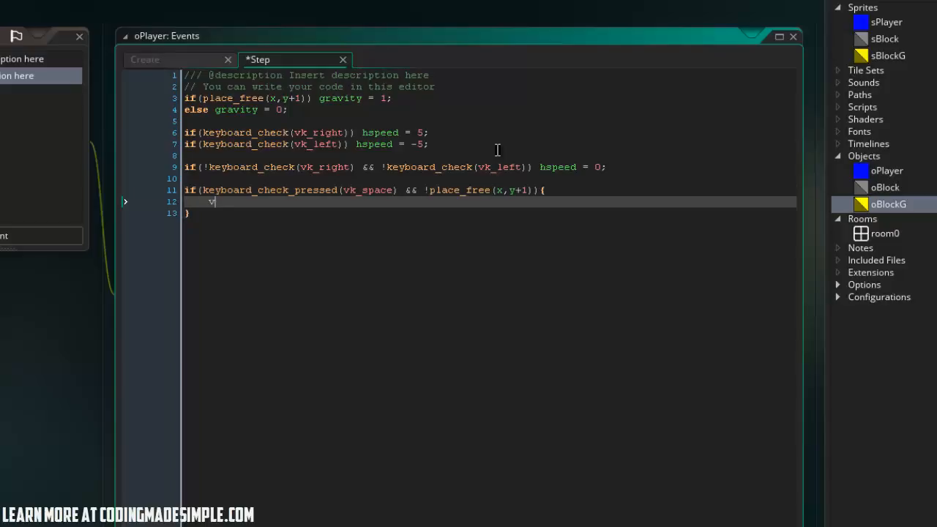
text(speed = -)
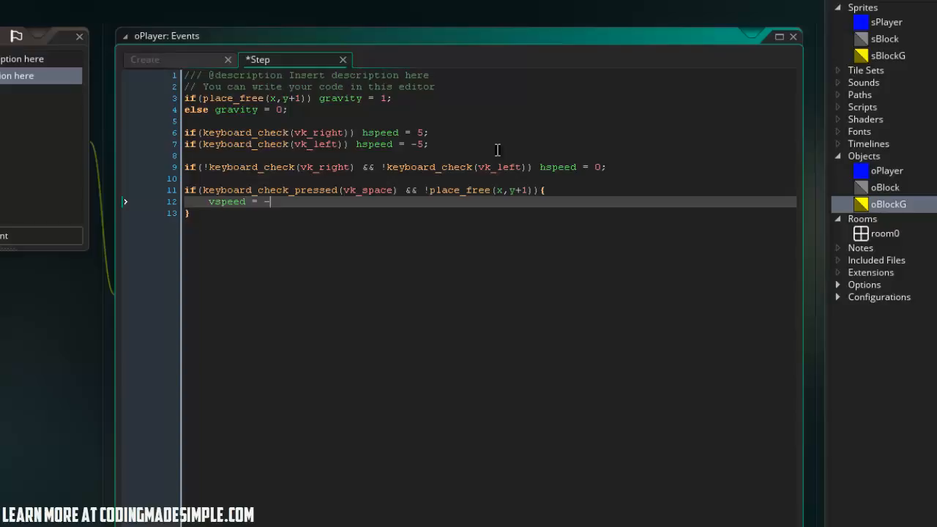
text(20;)
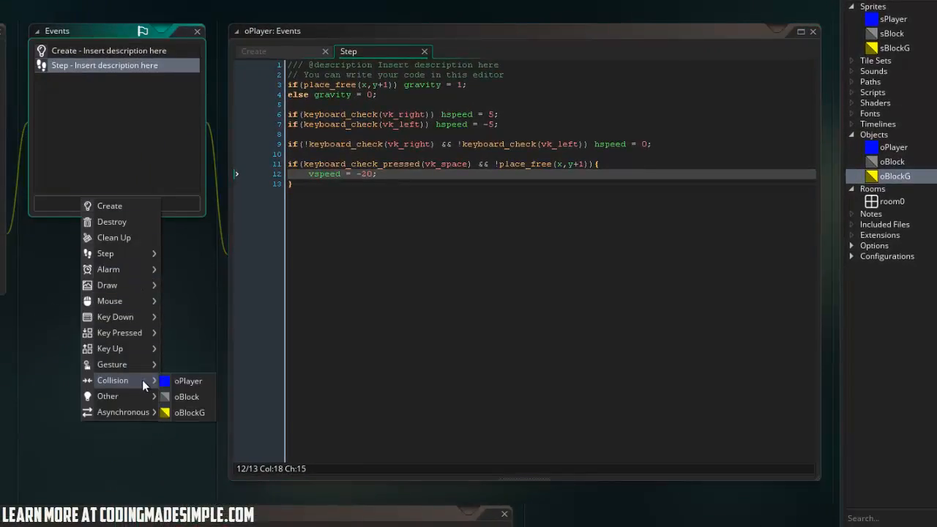
- Add an oBlock collision event that moves x back by hspeed when place_meeting finds a block ahead
click(187, 395)
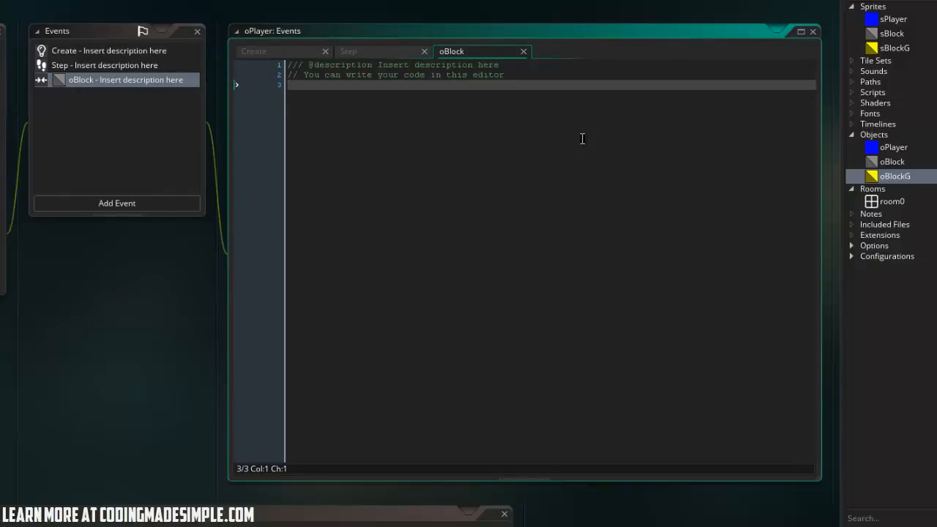
text(if(place)
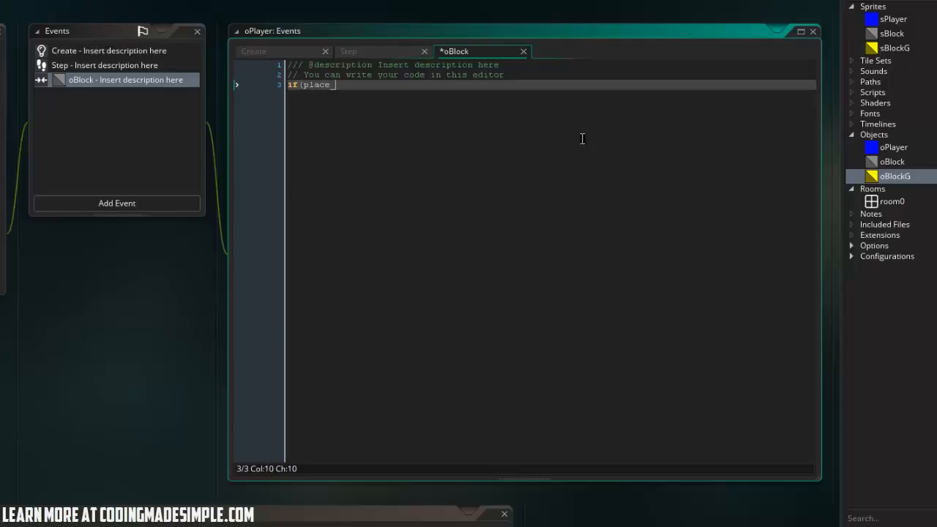
text(_meeting(x-)
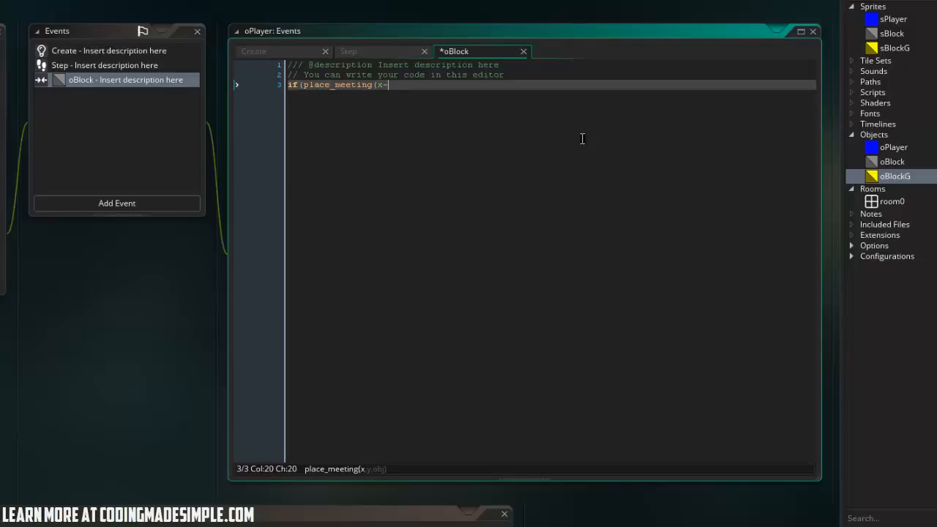
text(hspeed,y,oL)
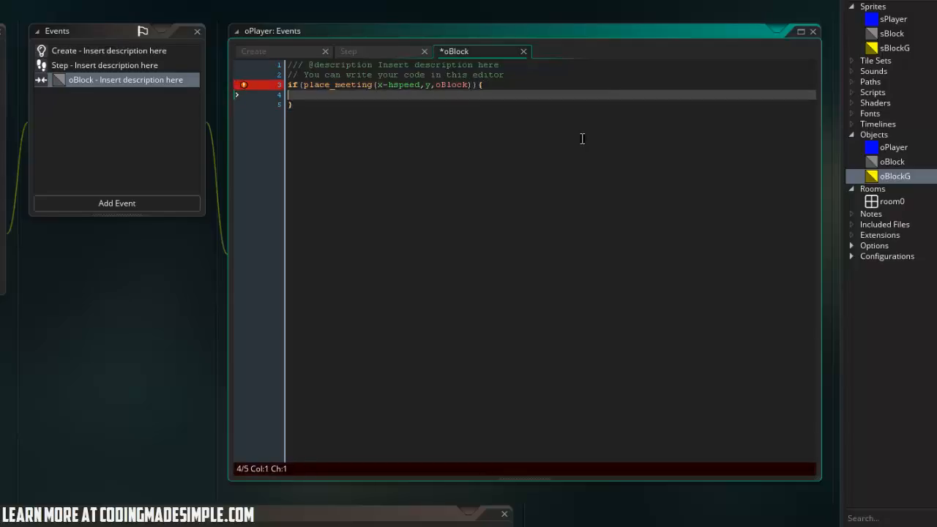
text(x +)
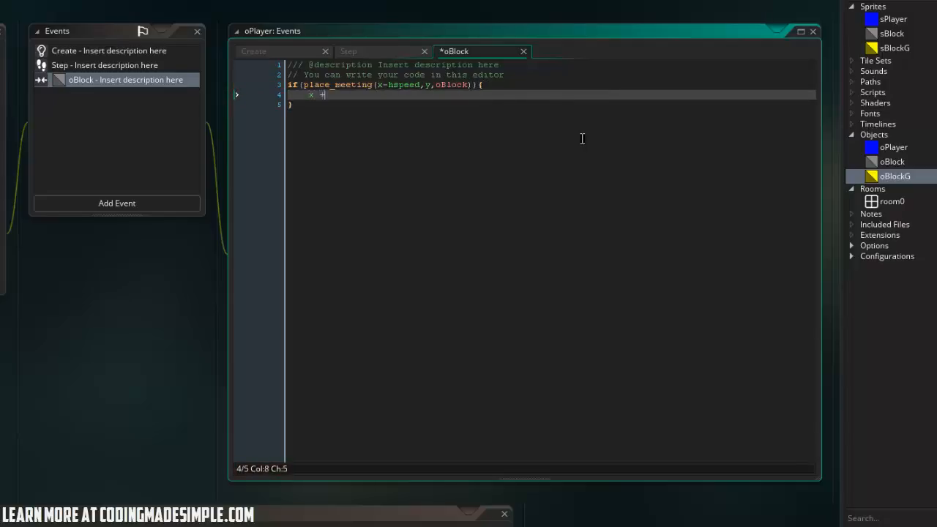
text(= hspeed;)
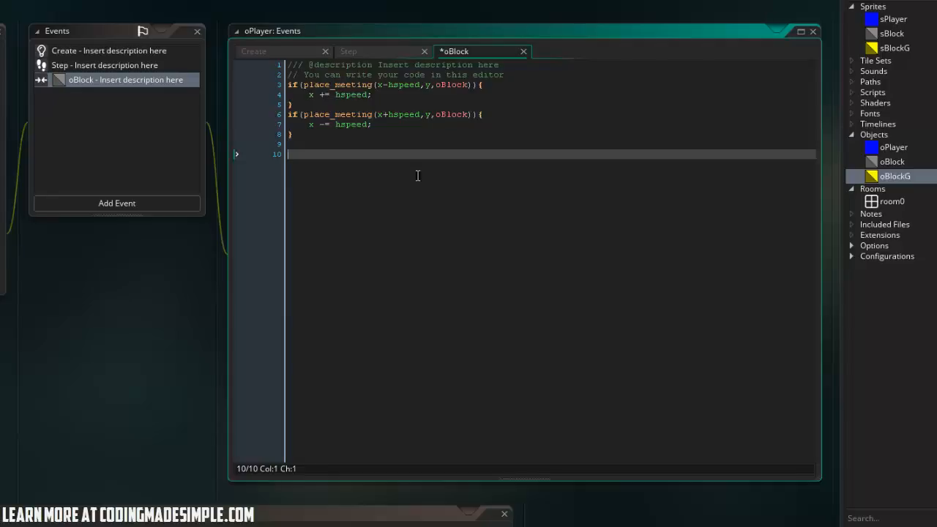
- Add the other.y < y and !place_free check that calls move_contact_solid(90,8) and zeroes vspeed
text(if(other.)
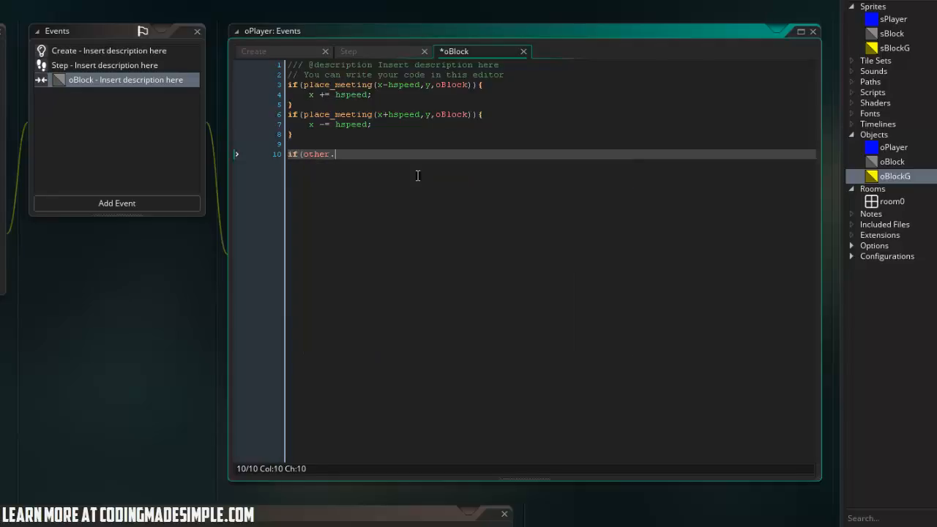
text(y < y)
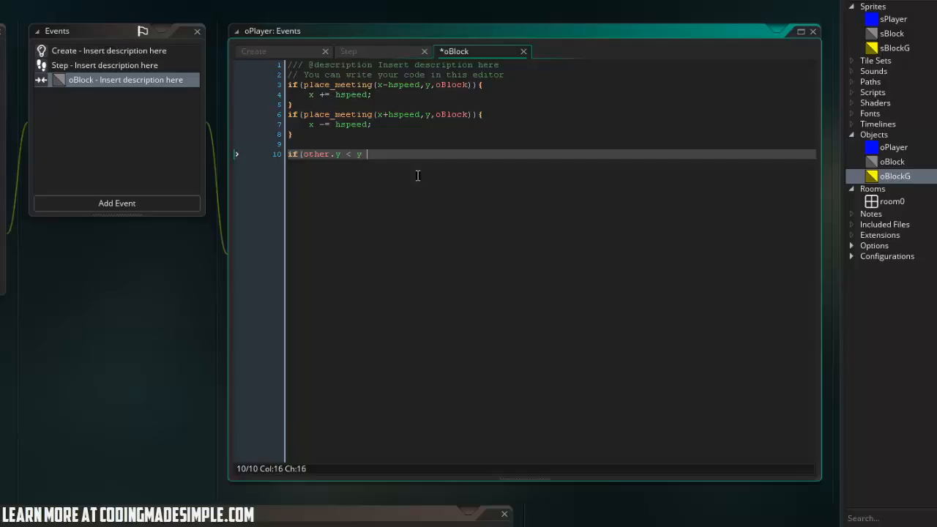
text(&& !place_free(x,y+v)
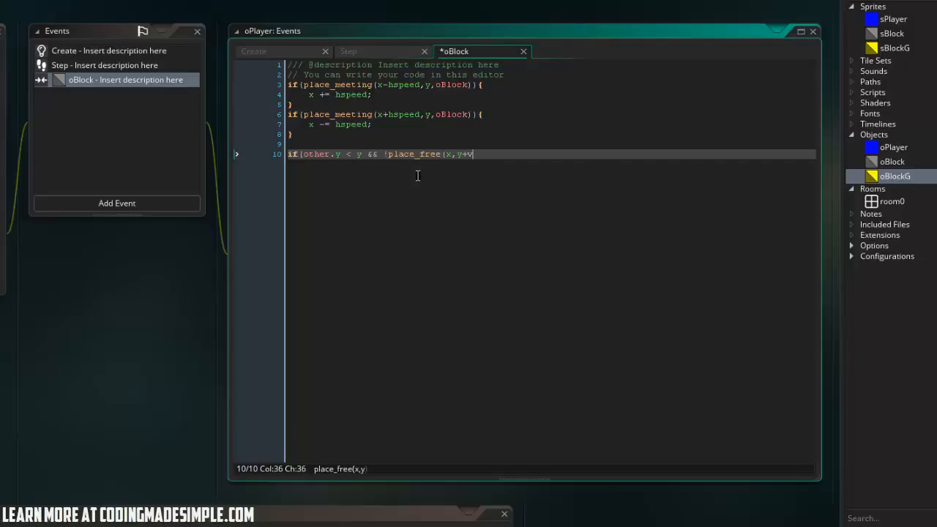
text(speed)){)
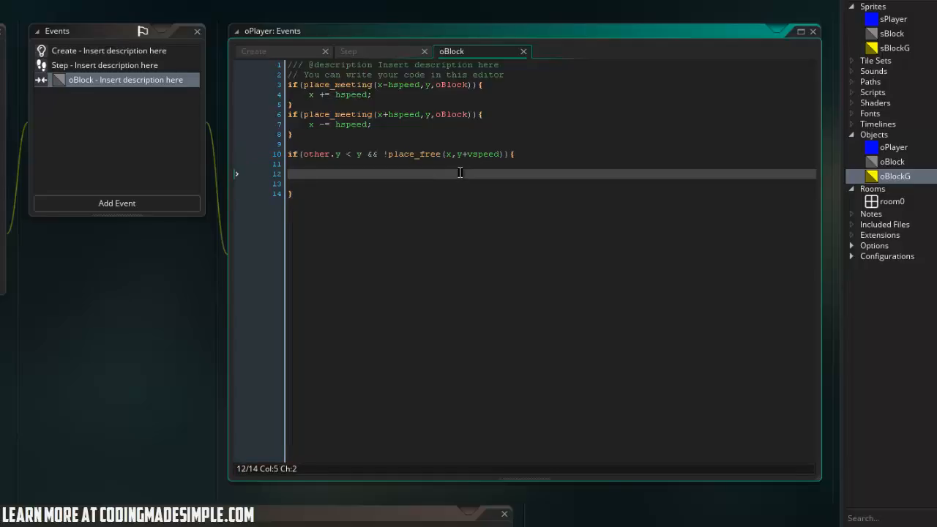
text(move_contact_so)
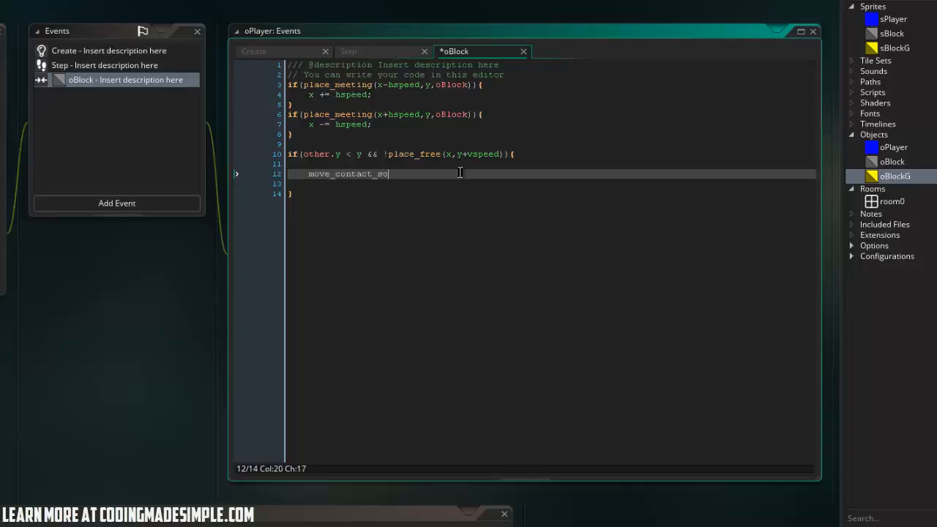
text(lid(9)
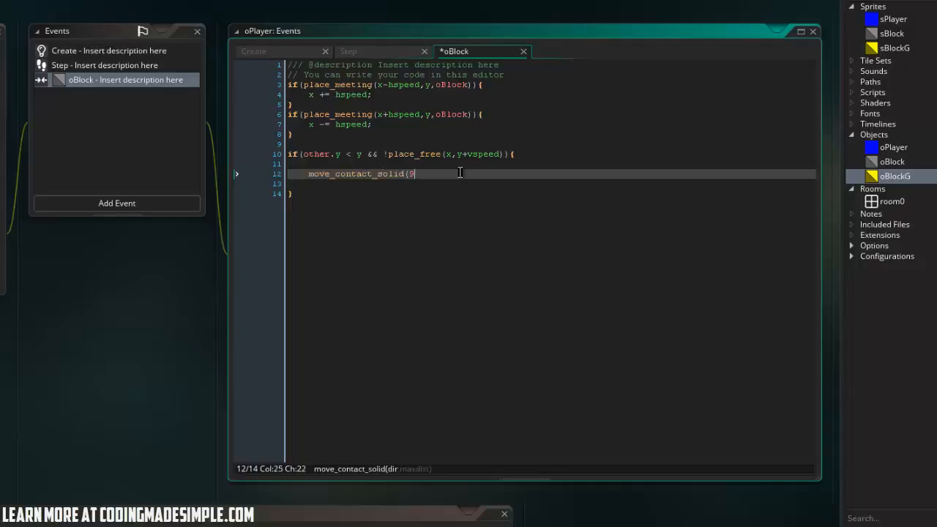
text(0,8);)
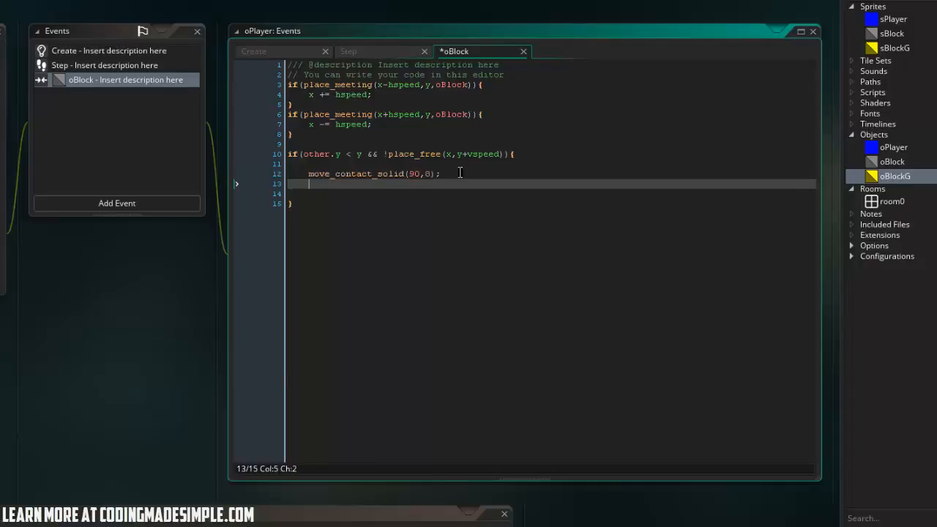
text(vspeed = 0;)
text(if(p)
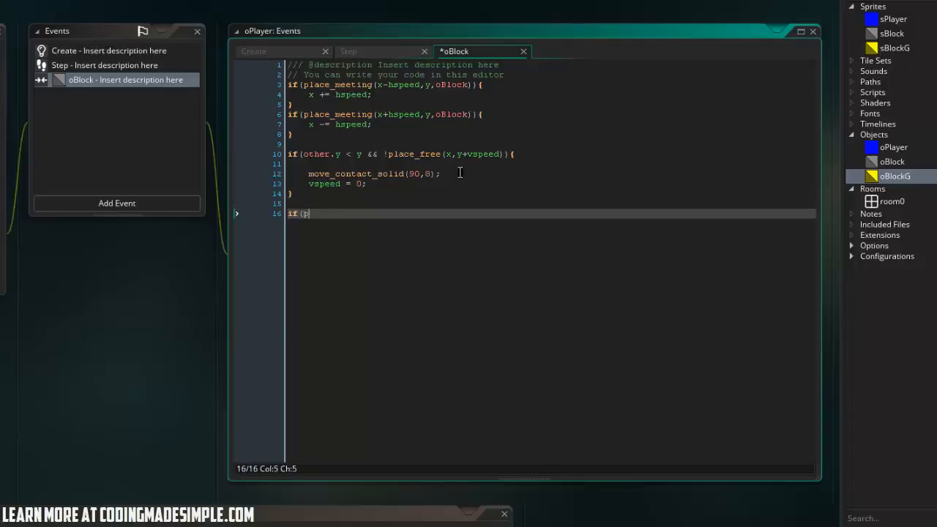
- Add the place_meeting(x,y+vspeed,oBlock) check that zeroes vspeed and calls move_contact_solid(270,12)
text(lace_meeting(x,)
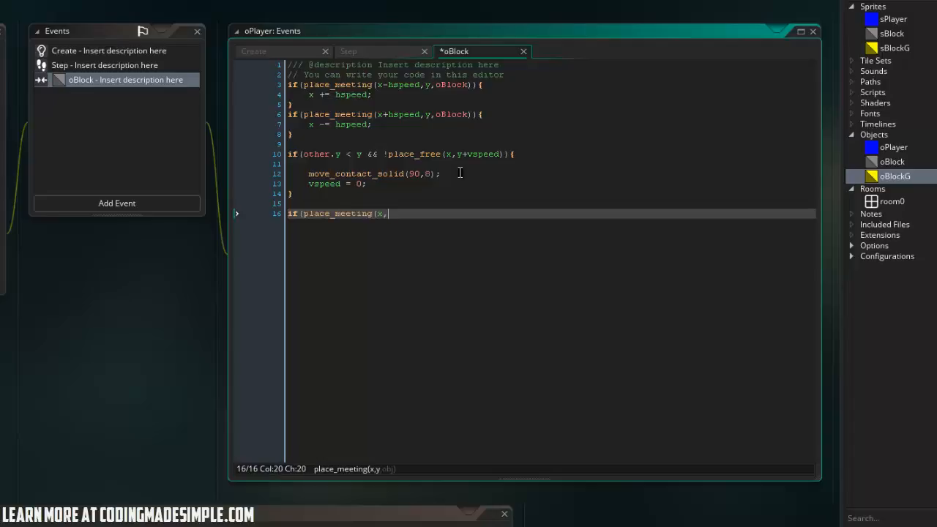
text(y+vspeed)
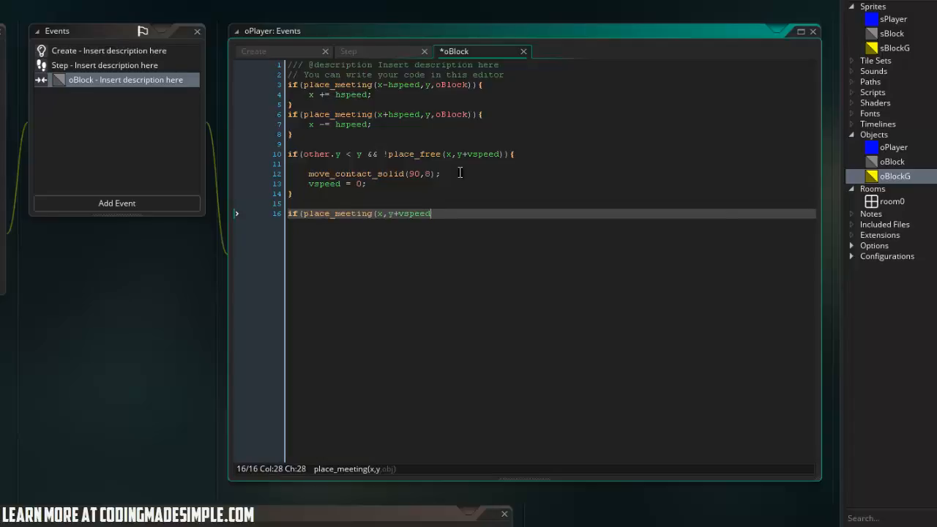
text(,oBlock))
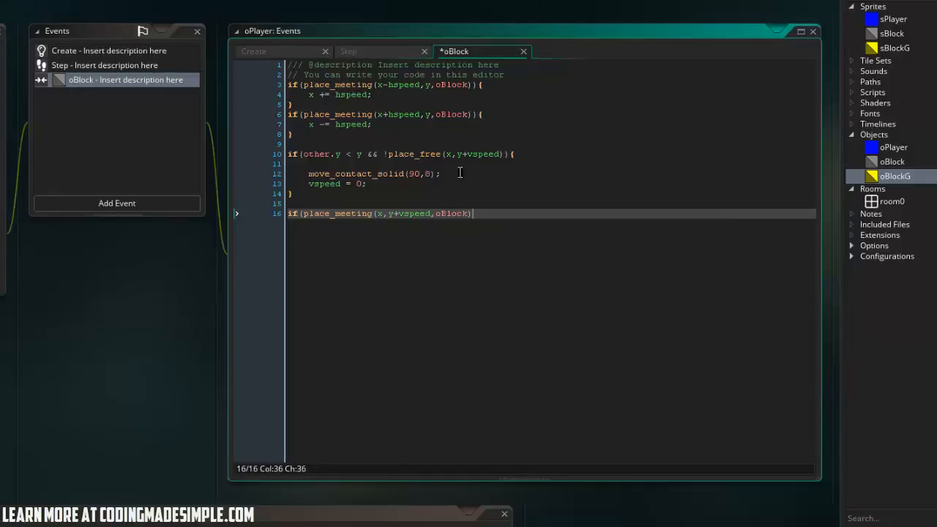
text({)
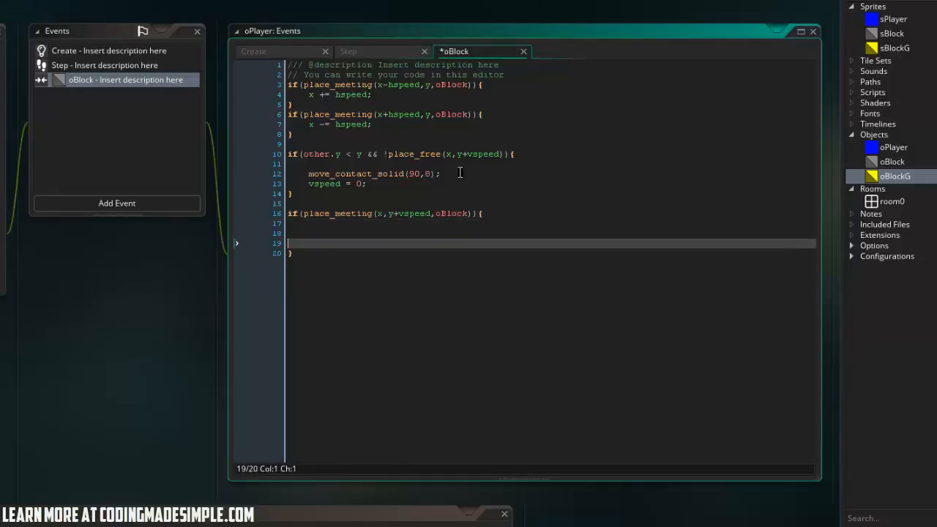
text(vspeed = 0;)
text(move_contact_solid(2)
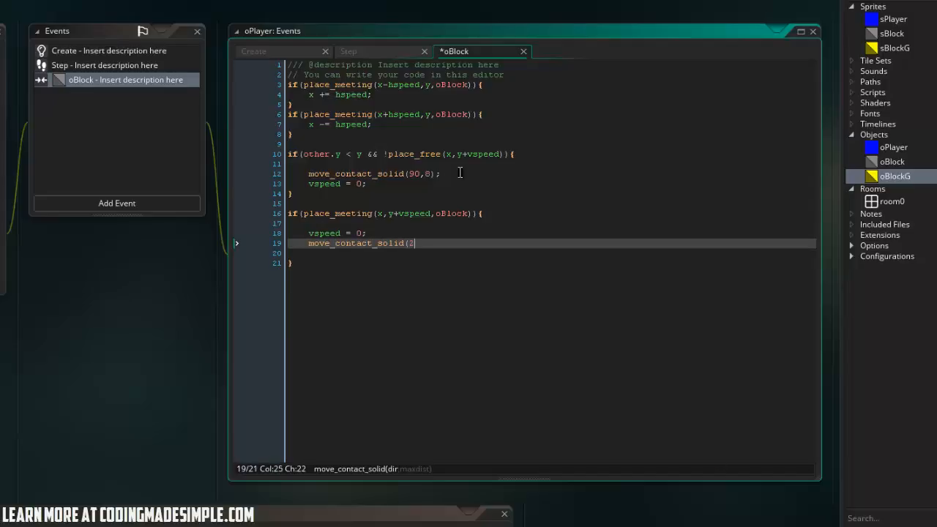
text(70,12);)
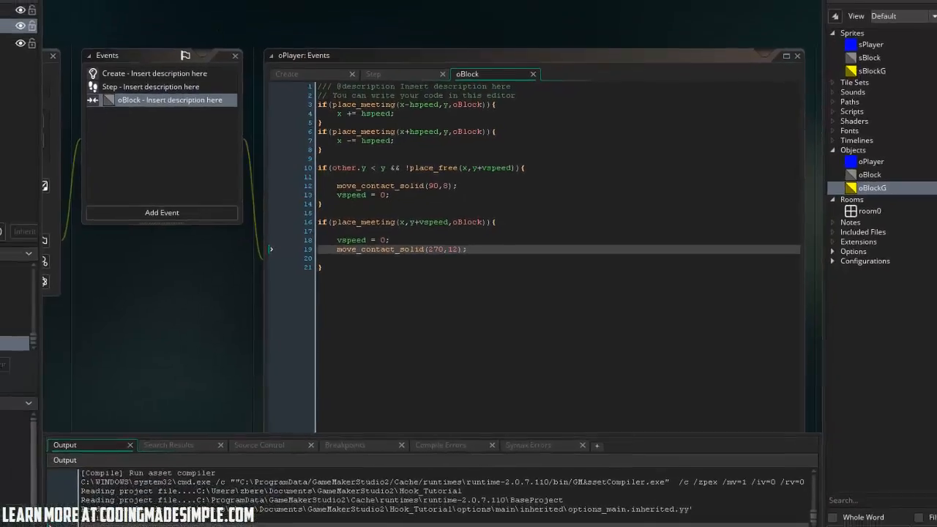
- Run the game to test the block collisions
click(113, 29)
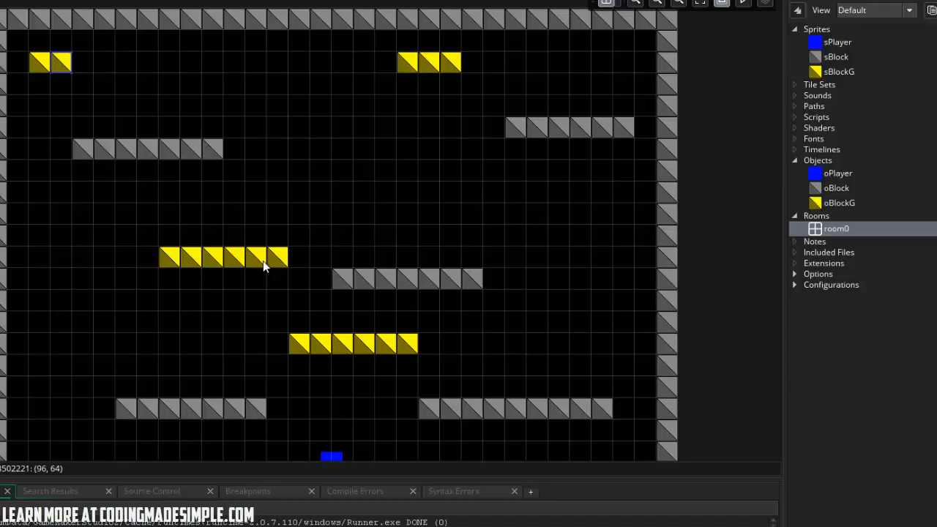
- In the Step event, on left mouse press store mx = mouse_x and my = mouse_y under a CHECKING comment
click(837, 173)
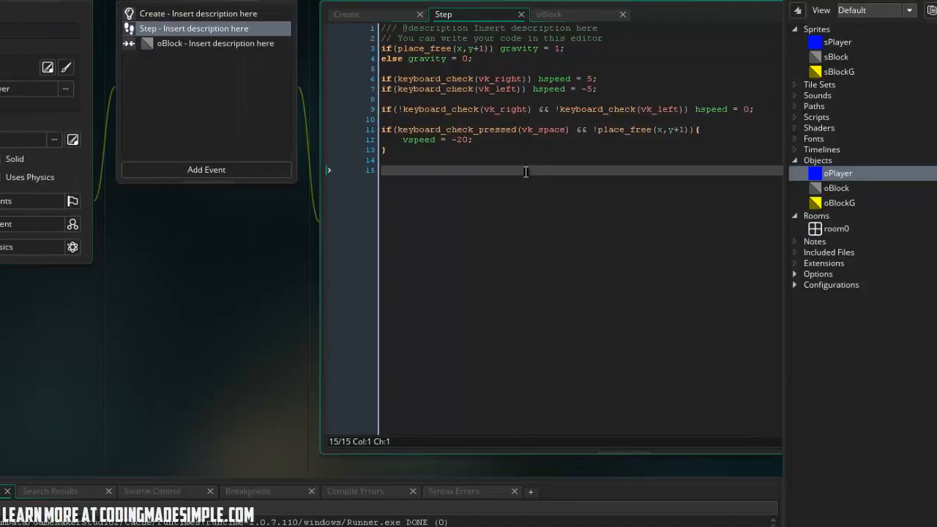
text(/)
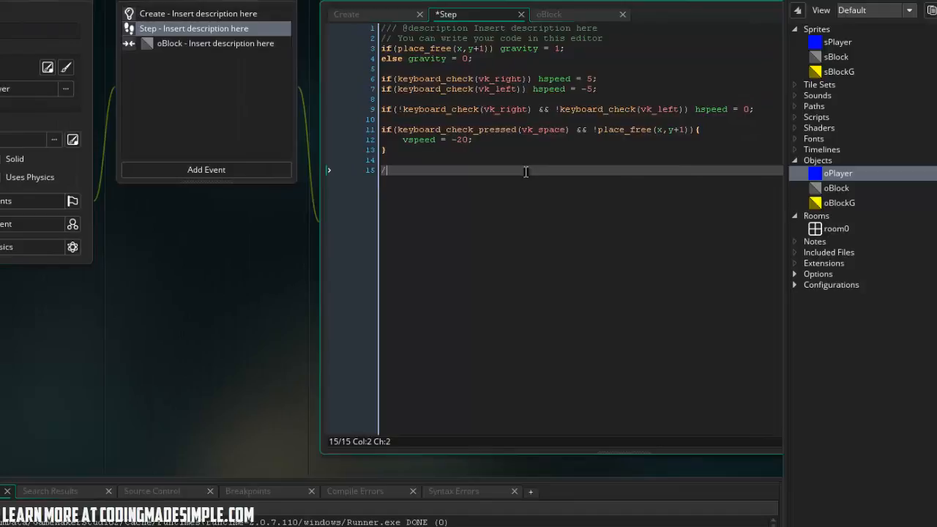
text(CHECKING HOOK)
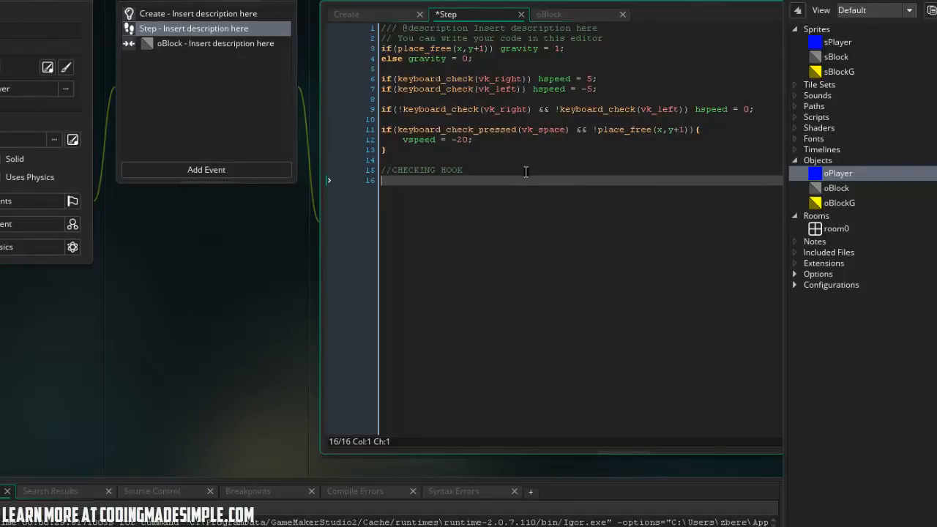
text(if()
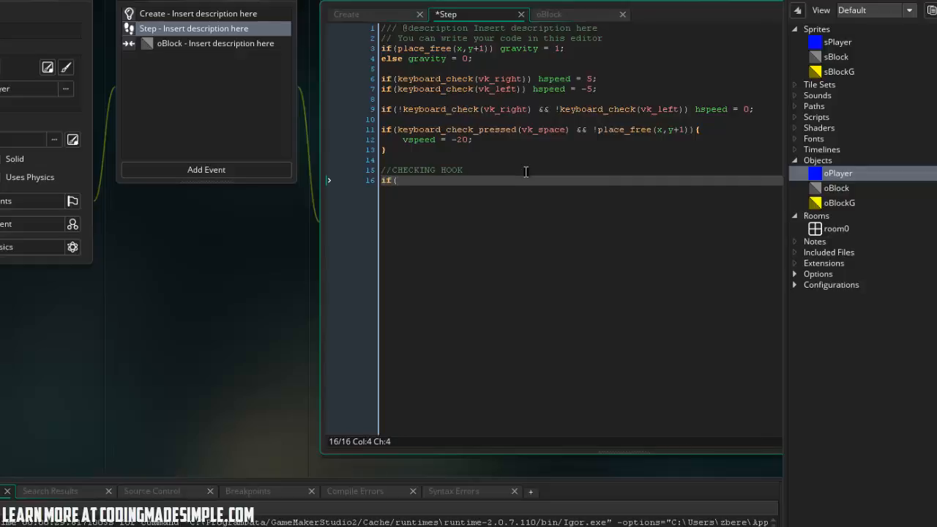
text(mouse_check)
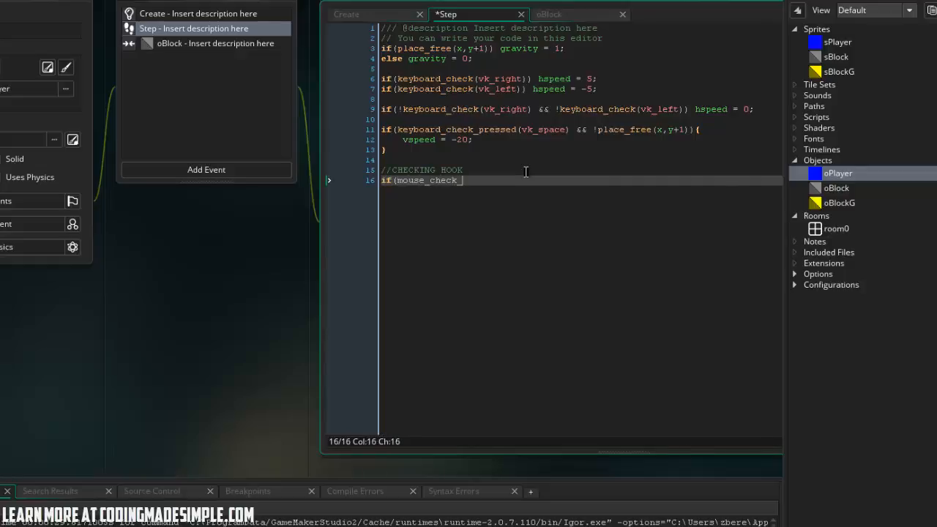
text(_button_pressed(mb_left)
text(})
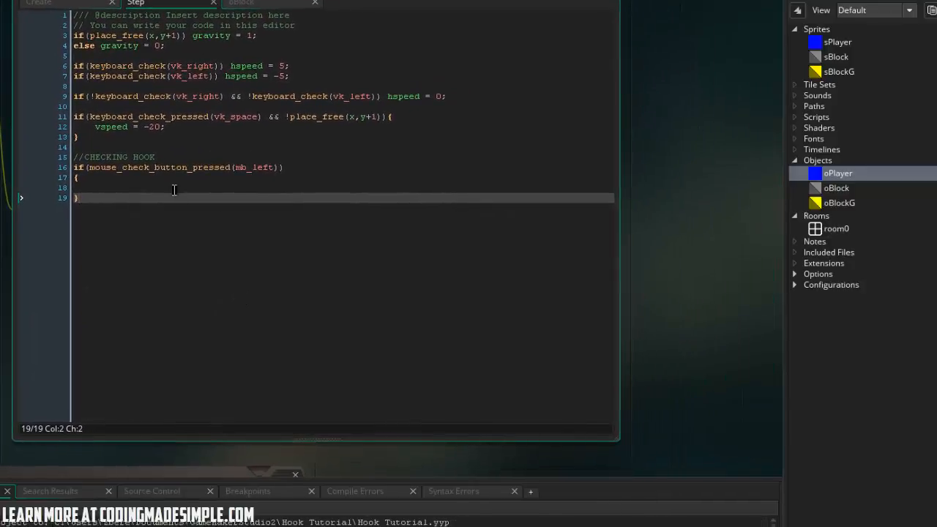
text(mx = mouse_x;)
text(my)
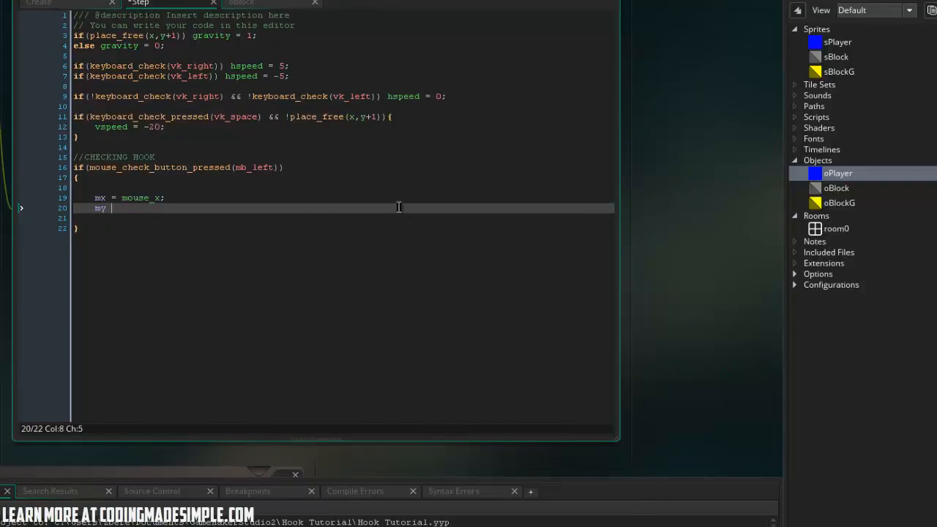
text(= mouse_y;)
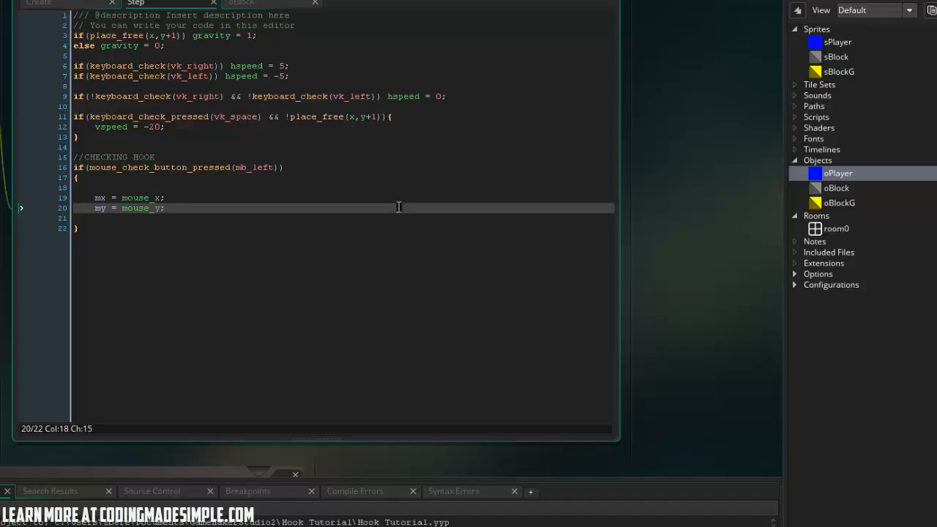
- Set active = true when place_meeting(mx,my,oBlockG) hits a yellow block, leaving space below
text(if(place_meeting)
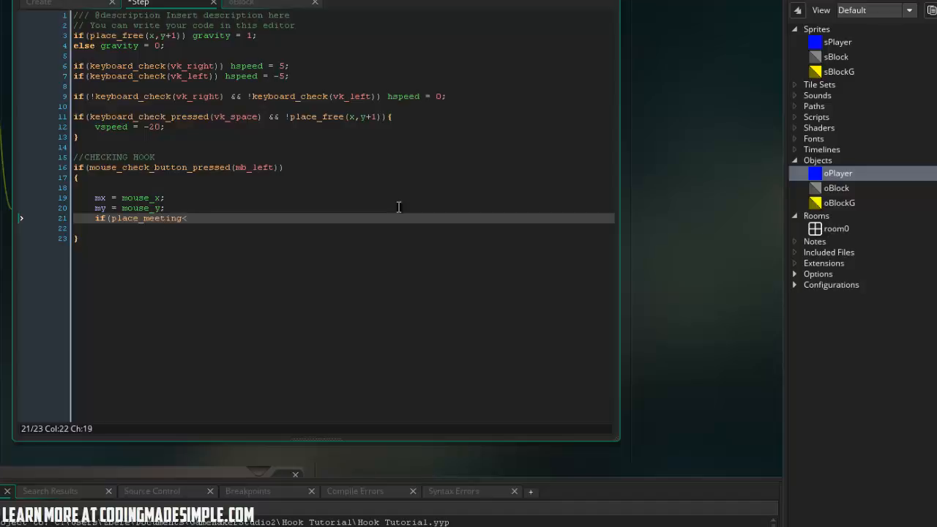
text((mx)
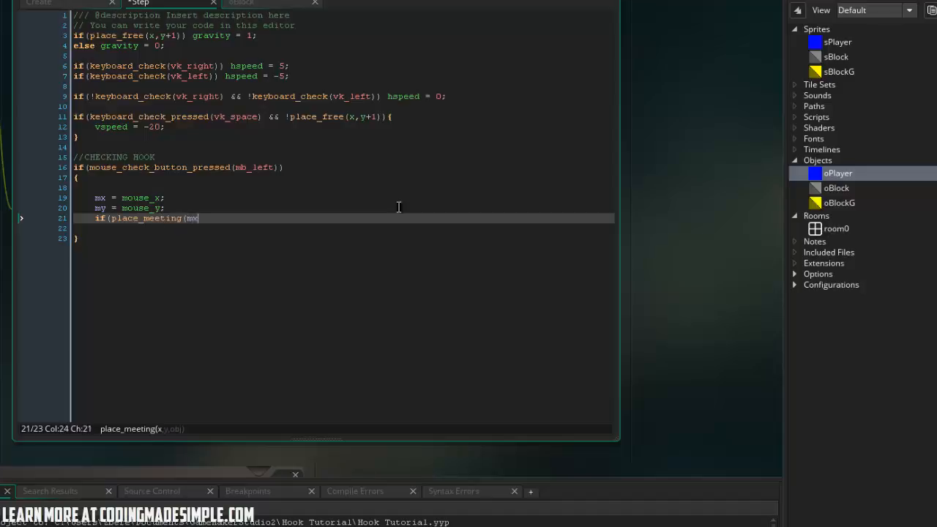
text(,my,o)
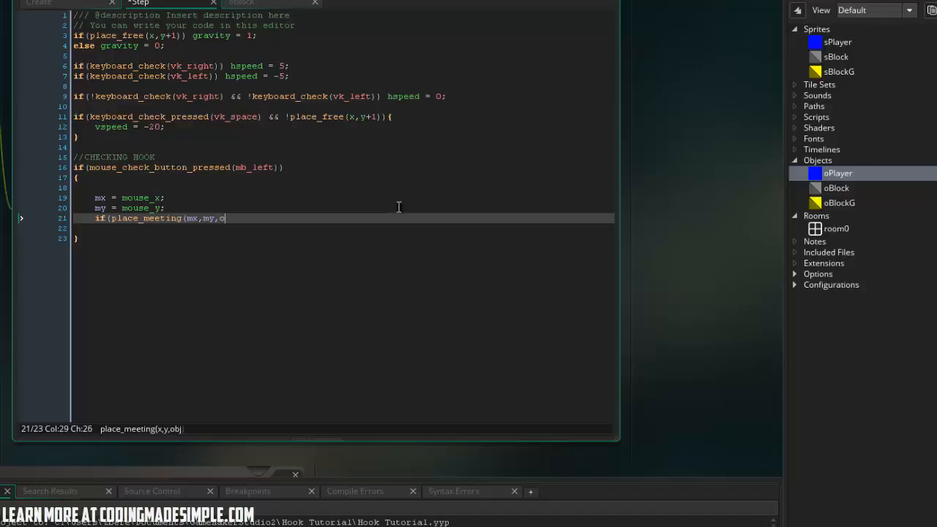
text(BlockG)){)
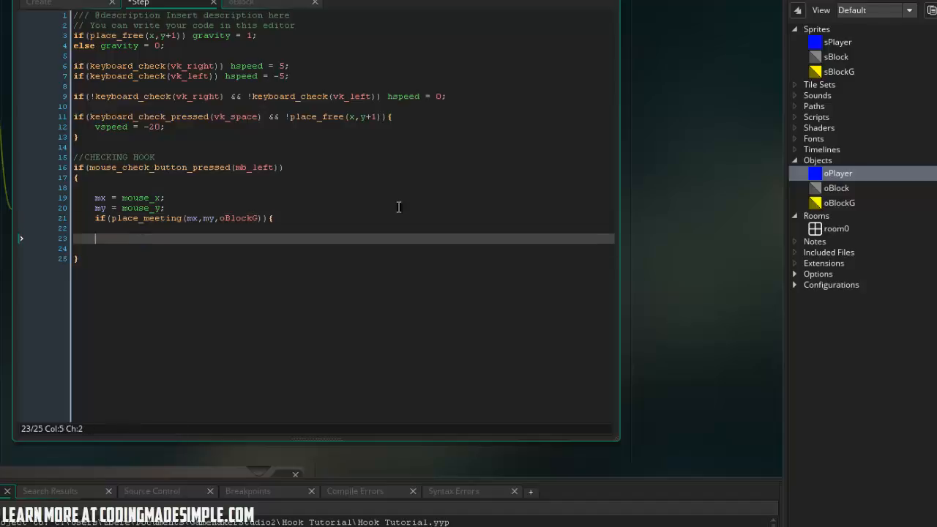
text(active = t)
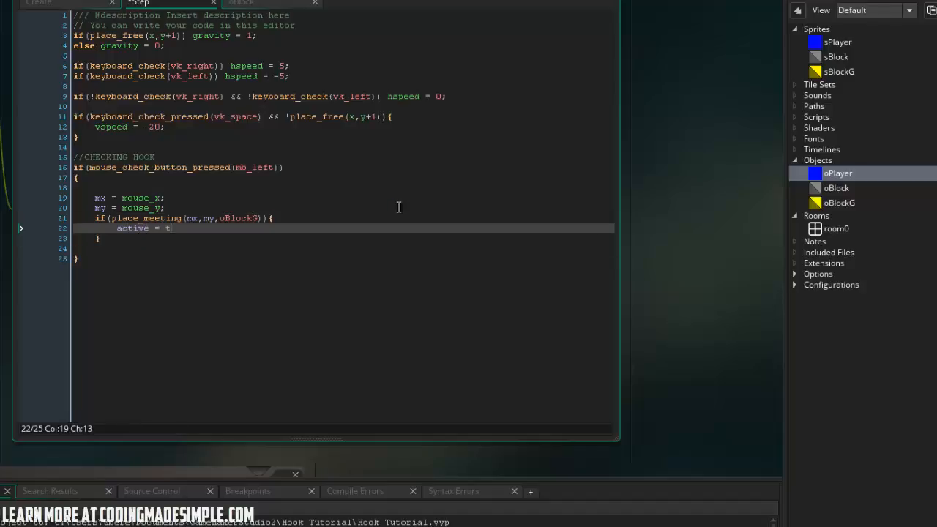
text(rue;)
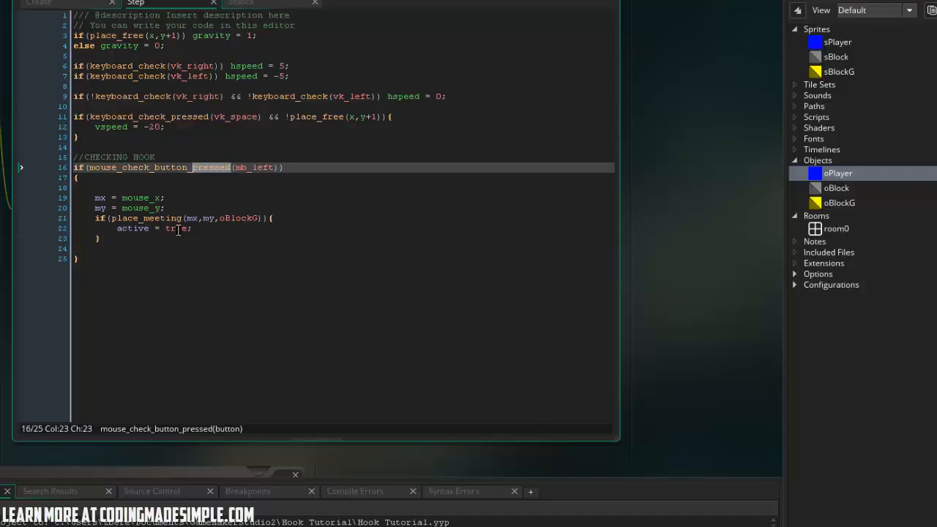
click(76, 258)
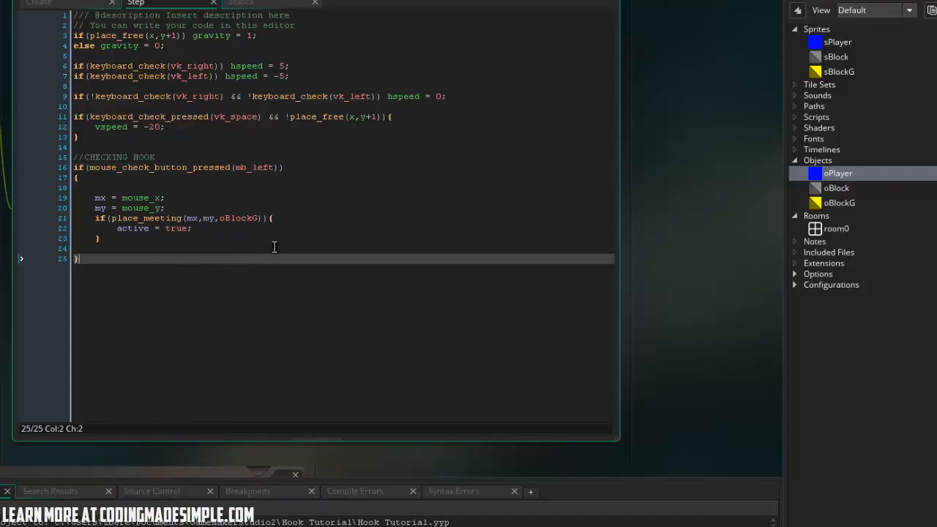
key(enter)
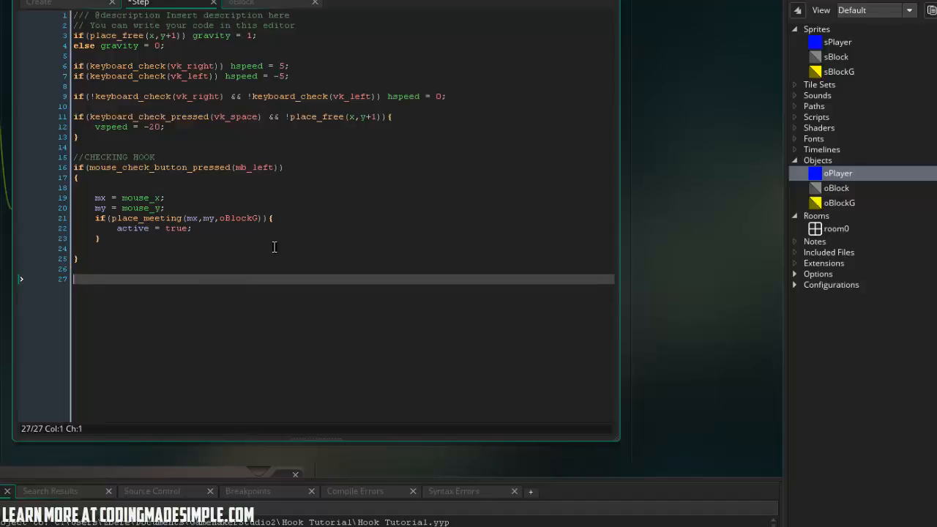
- Set active = false when mouse_check_button_released(mb_left) fires
text(if (mo)
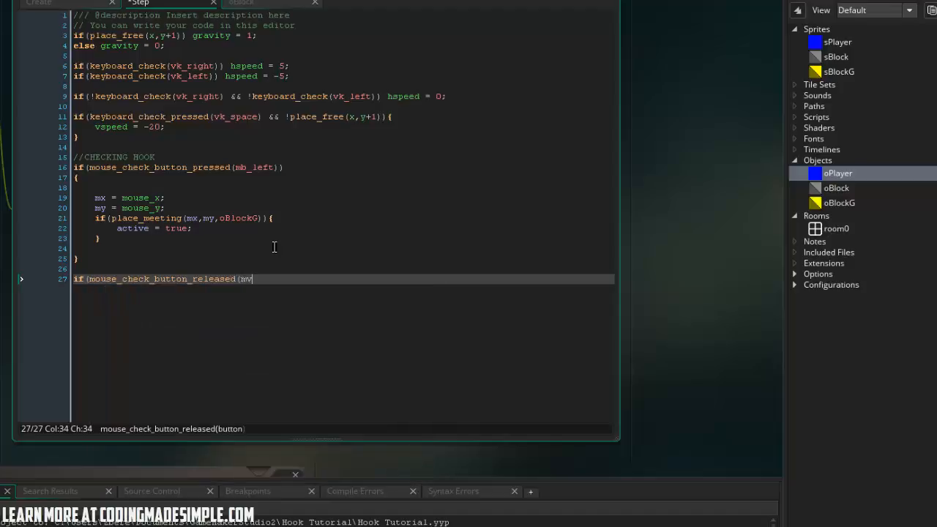
text(b_lef)
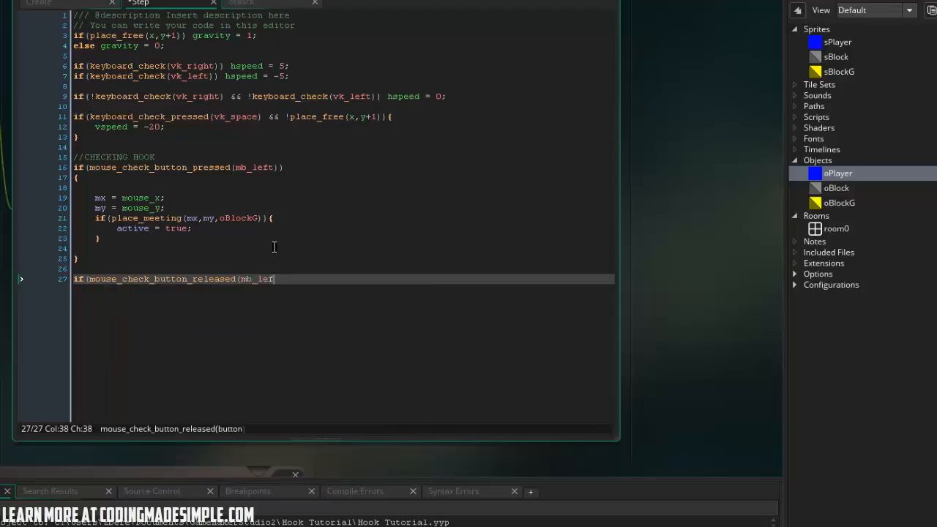
text(t)){)
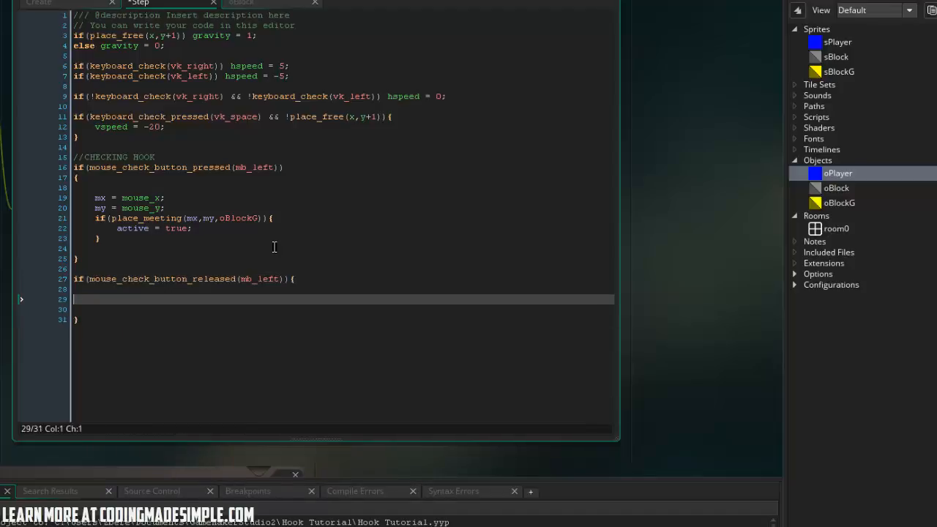
text(active = false;)
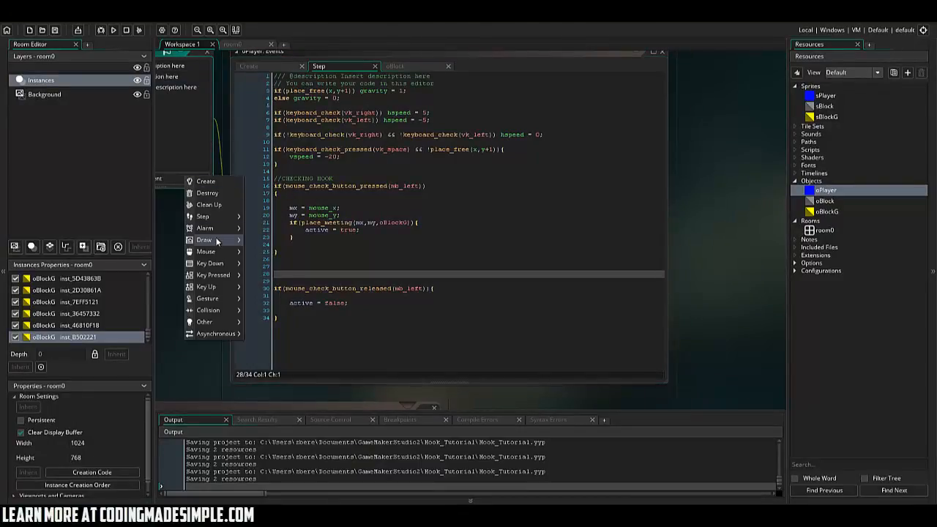
- Add a Draw event with draw_self() and draw_line(x,y,mx,my) while active
click(203, 240)
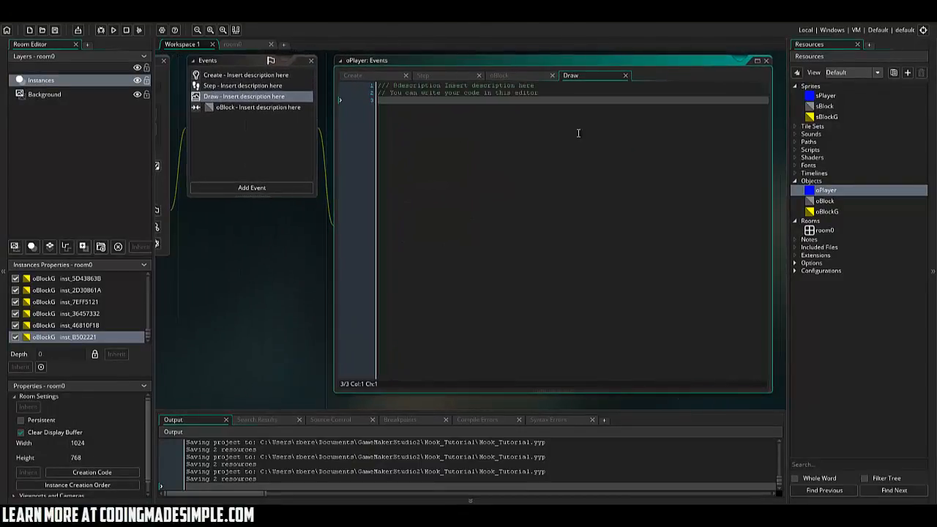
text(draw_self();)
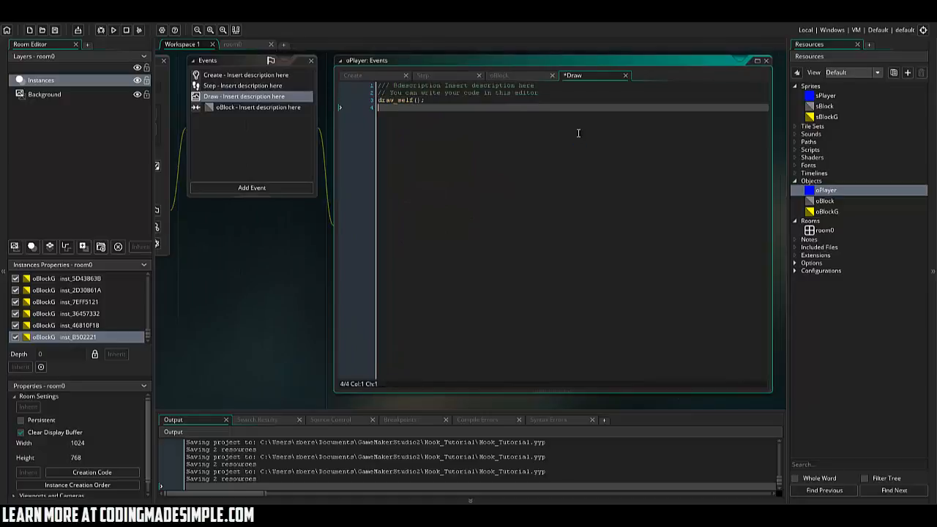
text(if (ac)
text(draw)
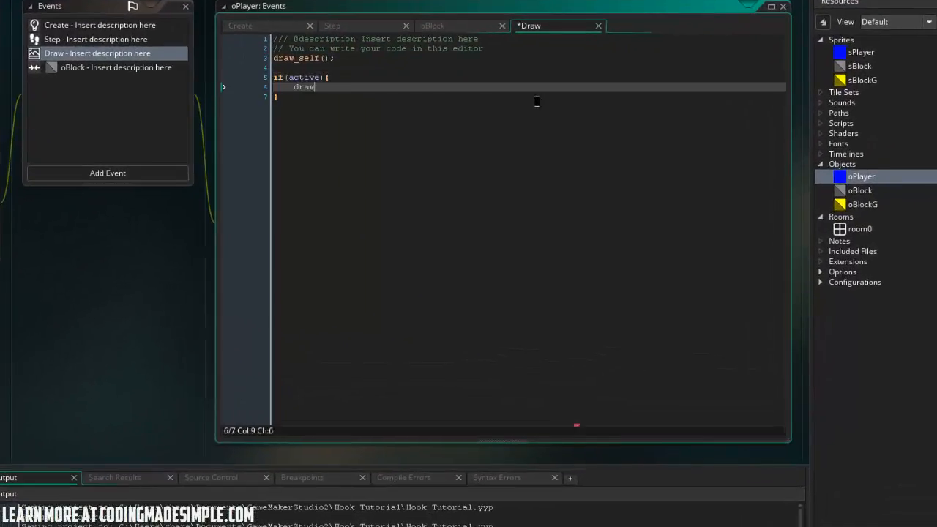
text(_line ()
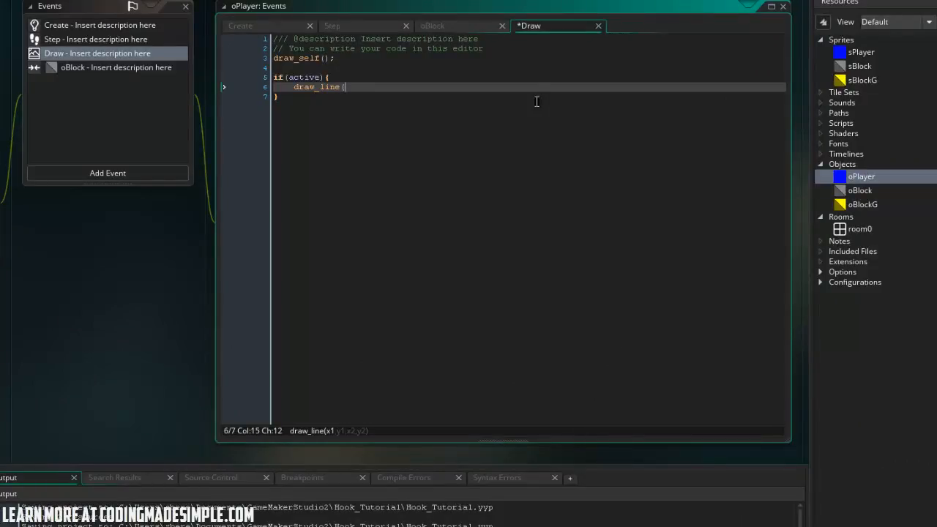
text(x,y,mx,my);)
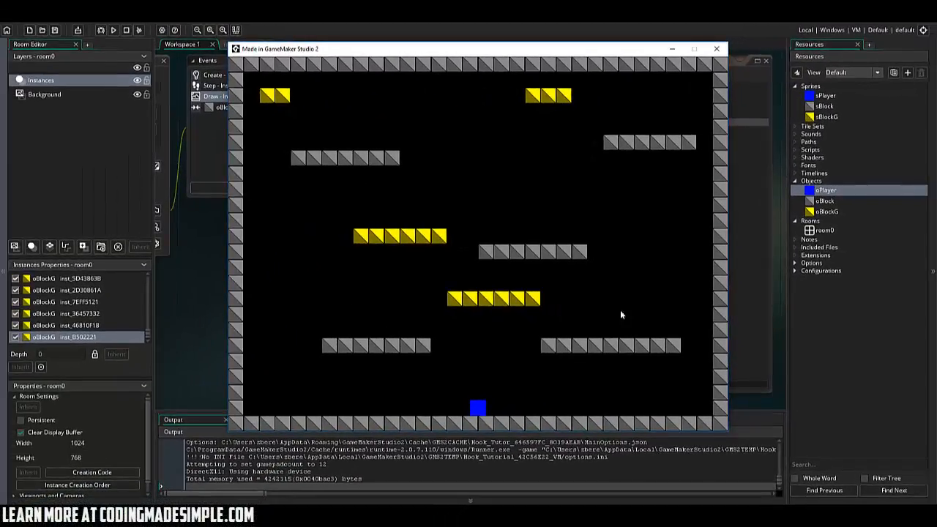
mouse_move(395, 263)
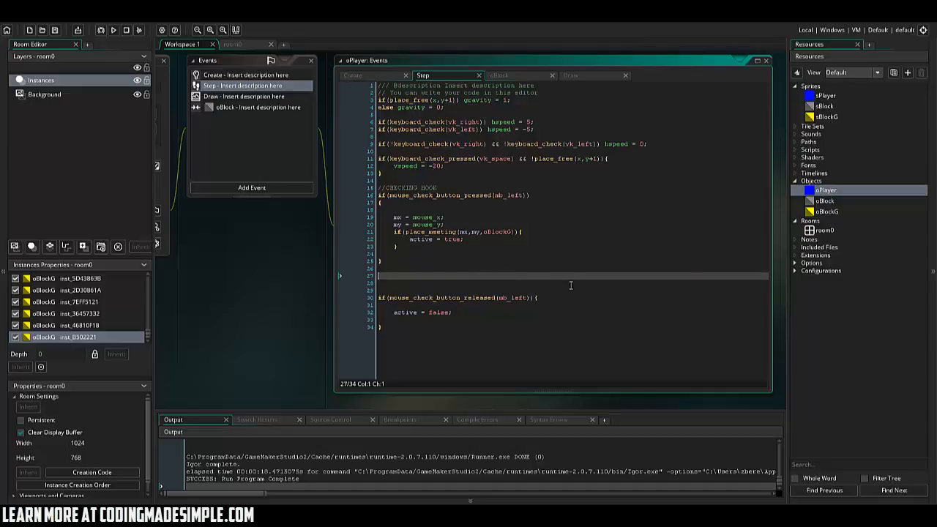
- While active, ease x and y toward mx/my by 0.1 and set gravity = 0.1
text(if(active){)
text(x += (mx - x) *)
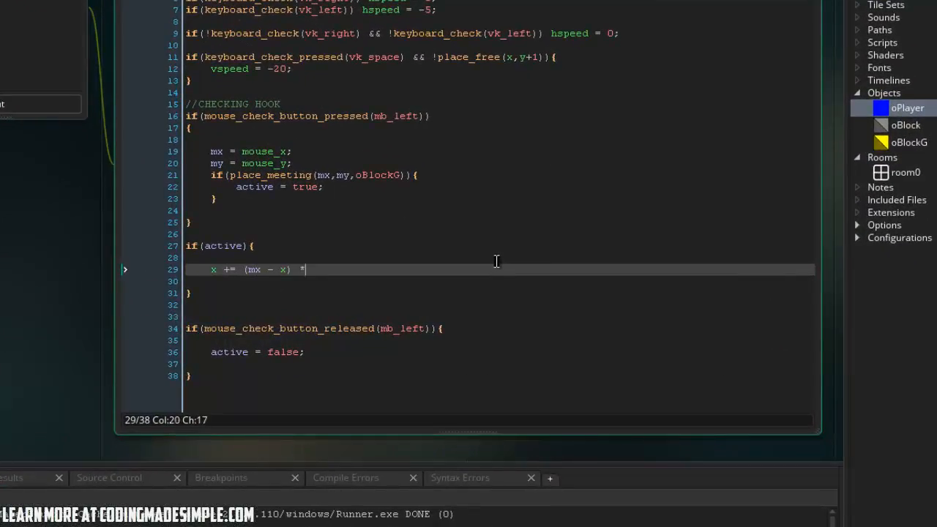
text(0.1;)
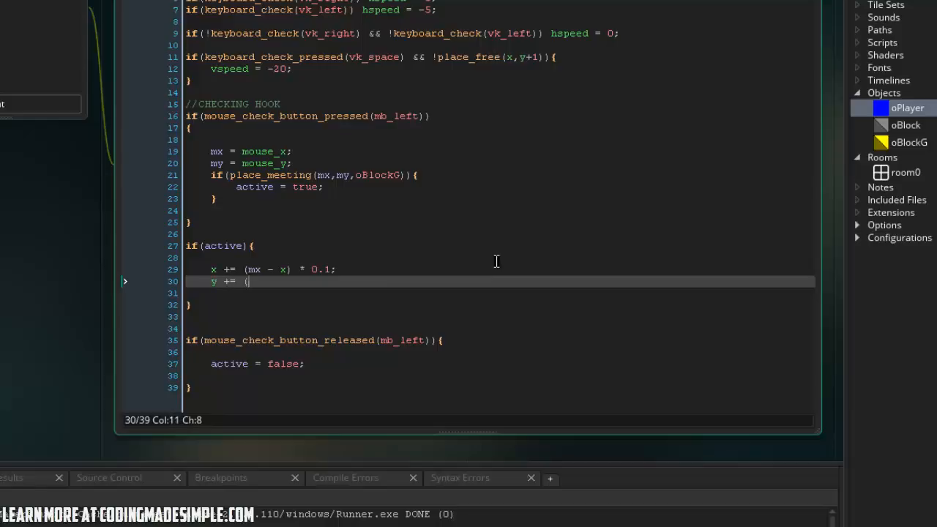
text((my - y) * 0.1;)
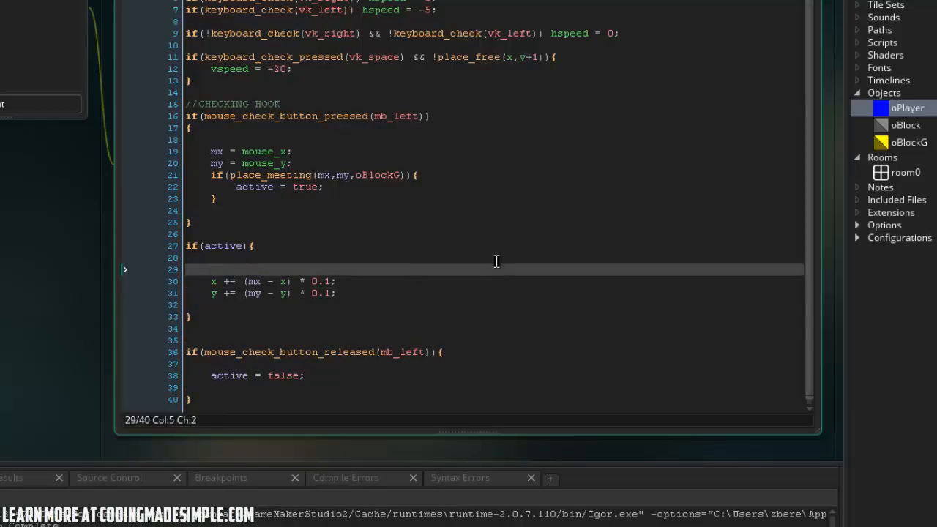
text(gravity =)
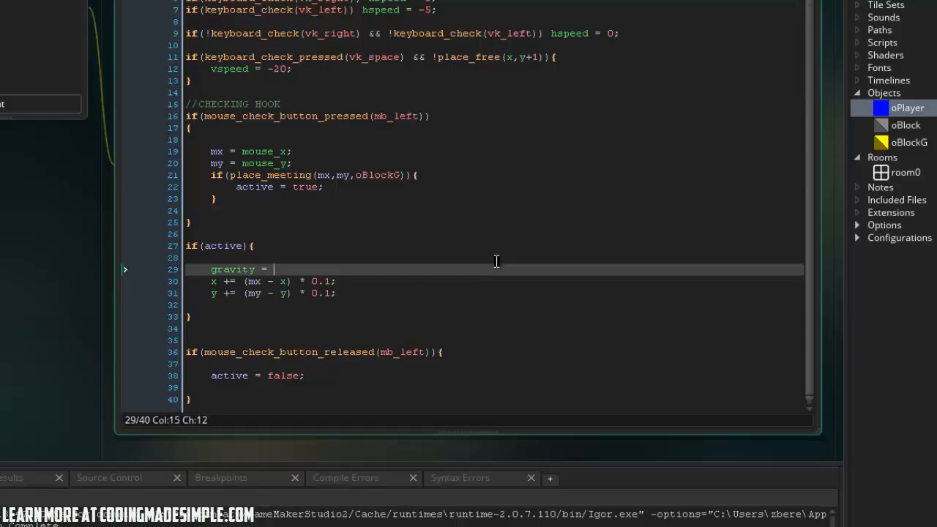
text(0.1;)
click(493, 281)
text(05)
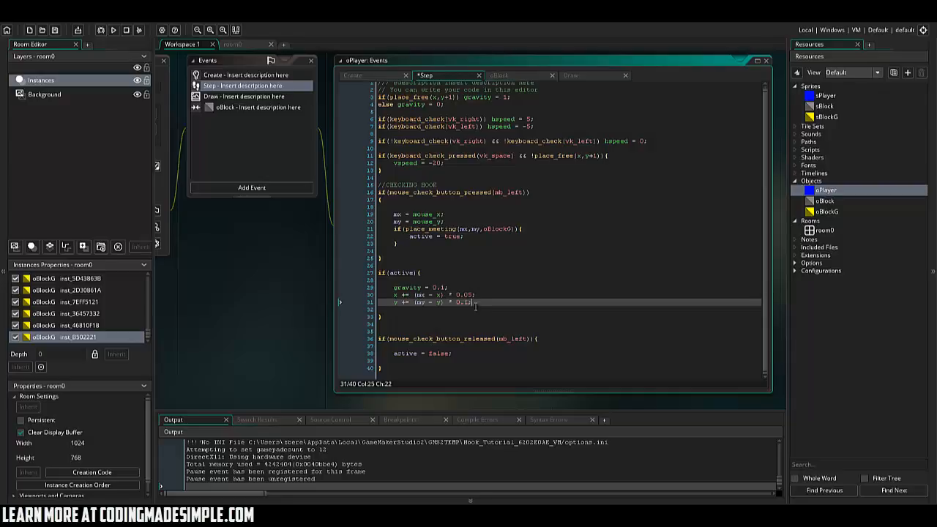
- Save the project with Ctrl+S and run the game to try the grappling hook
key(ctrl+s)
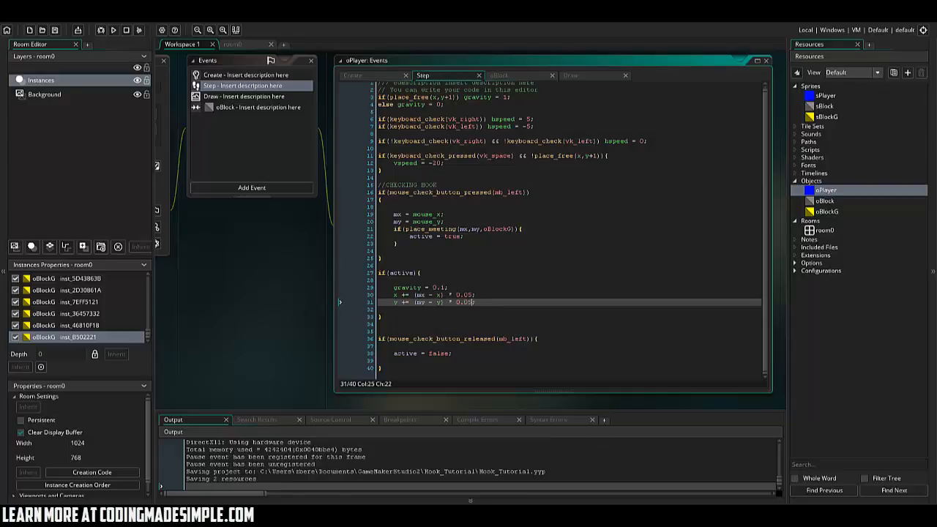
click(113, 29)
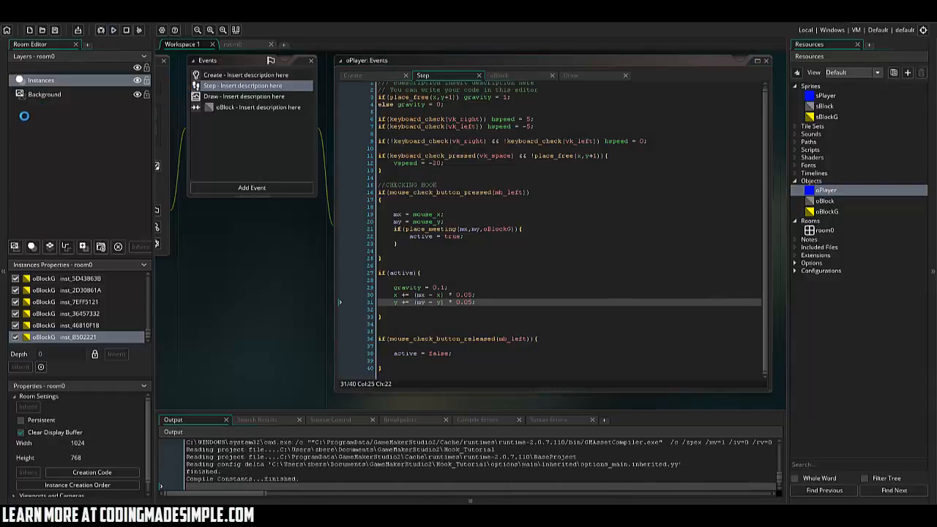
click(113, 29)
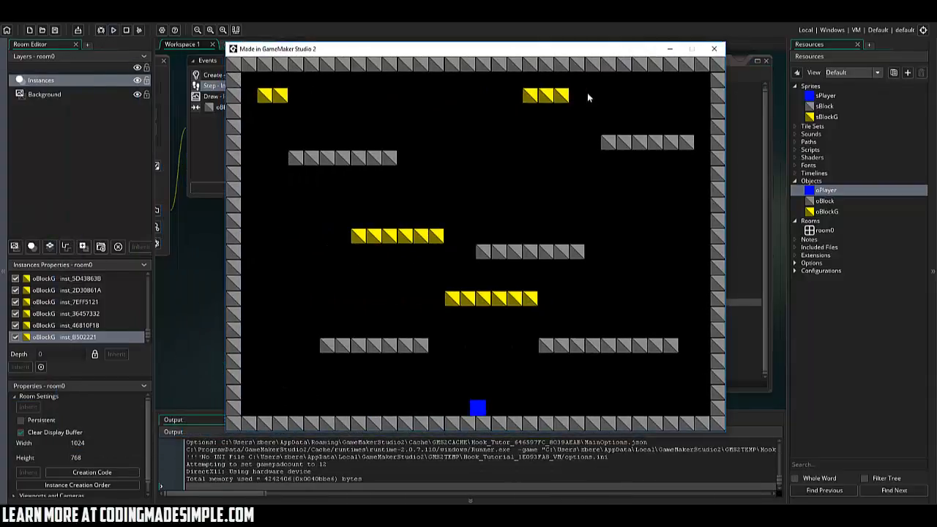